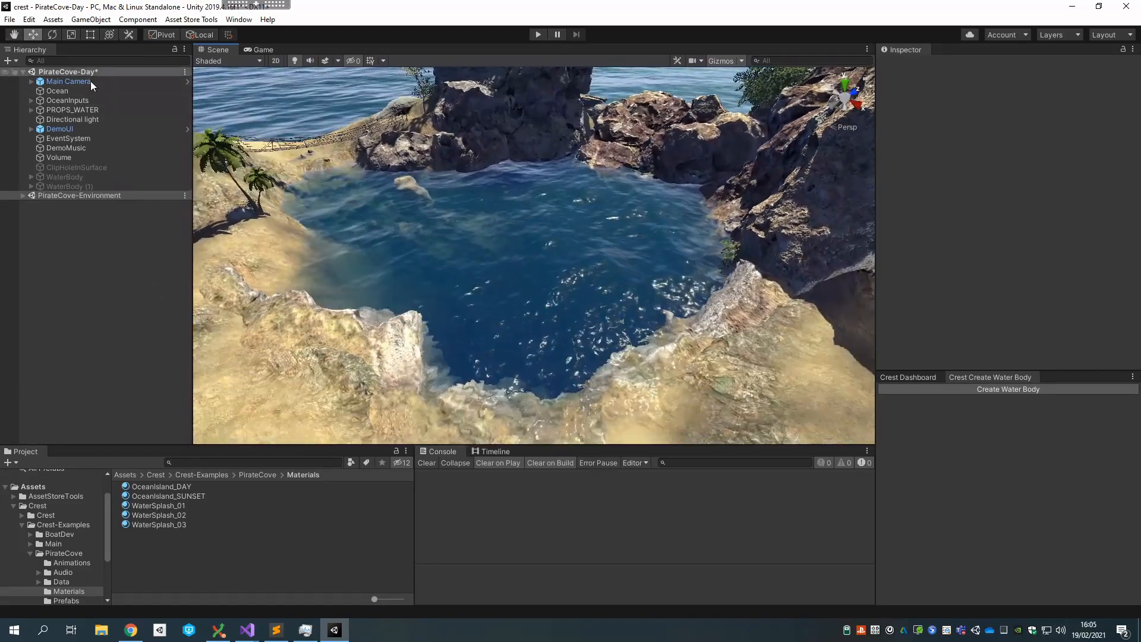
# Step: Create a Cylinder object in the PirateCove-Day scene from the 3D Object menu
pyautogui.click(91, 19)
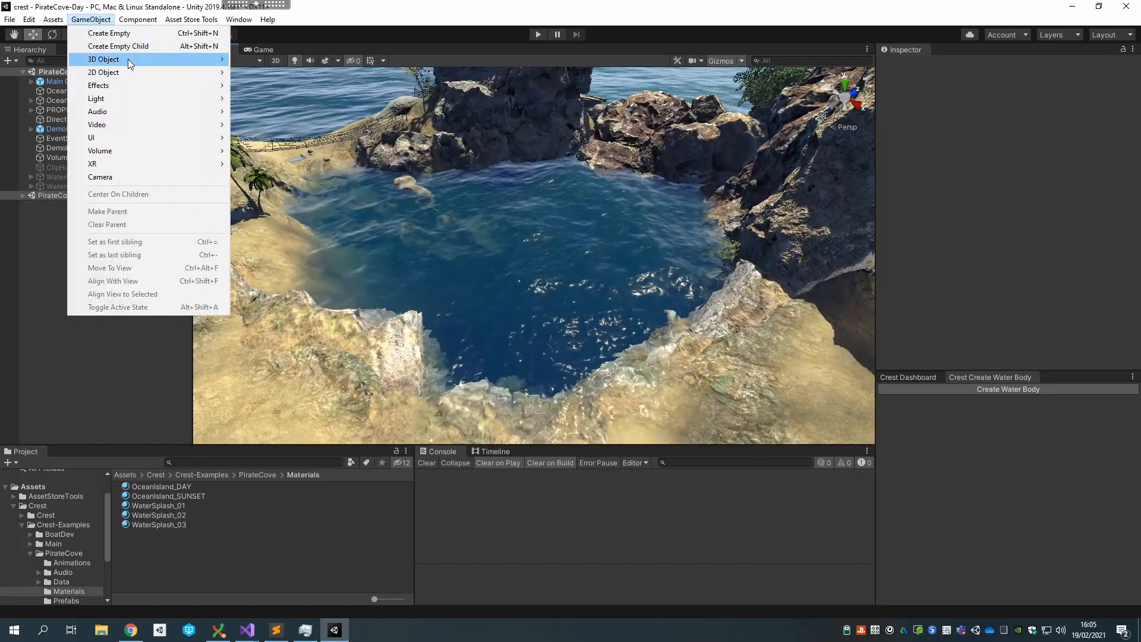
pyautogui.moveTo(104, 58)
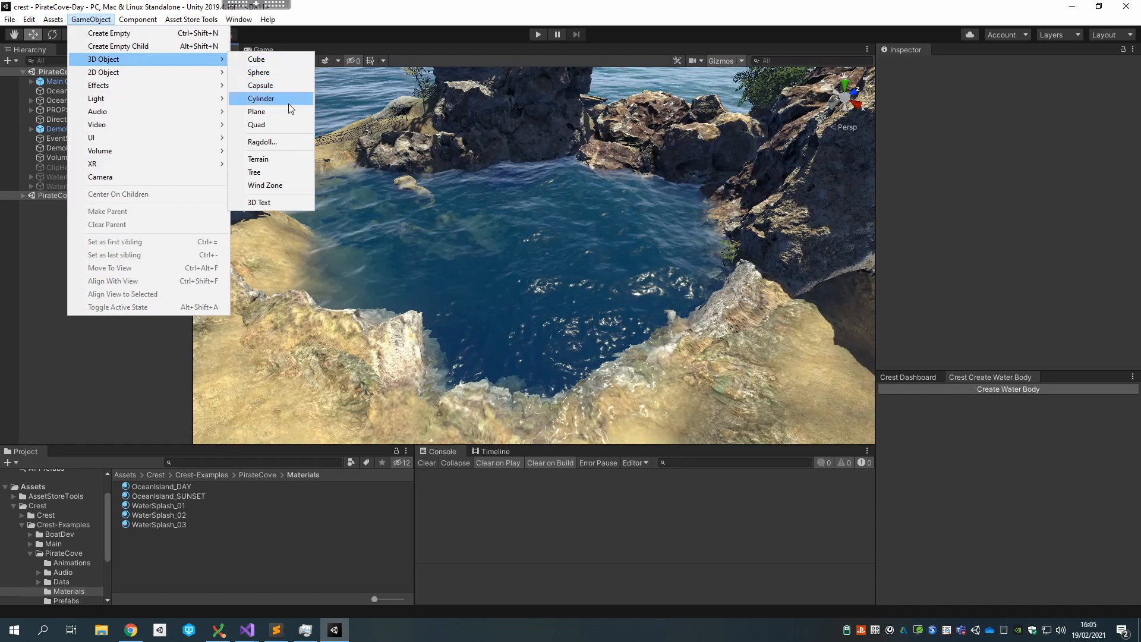
pyautogui.moveTo(269, 98)
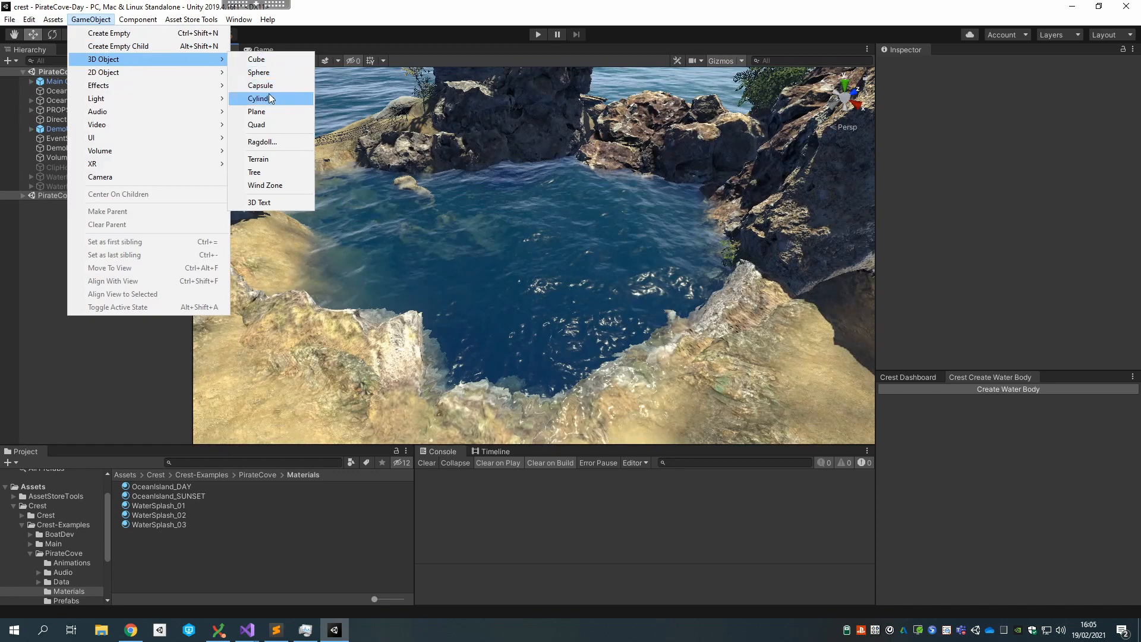
pyautogui.click(259, 98)
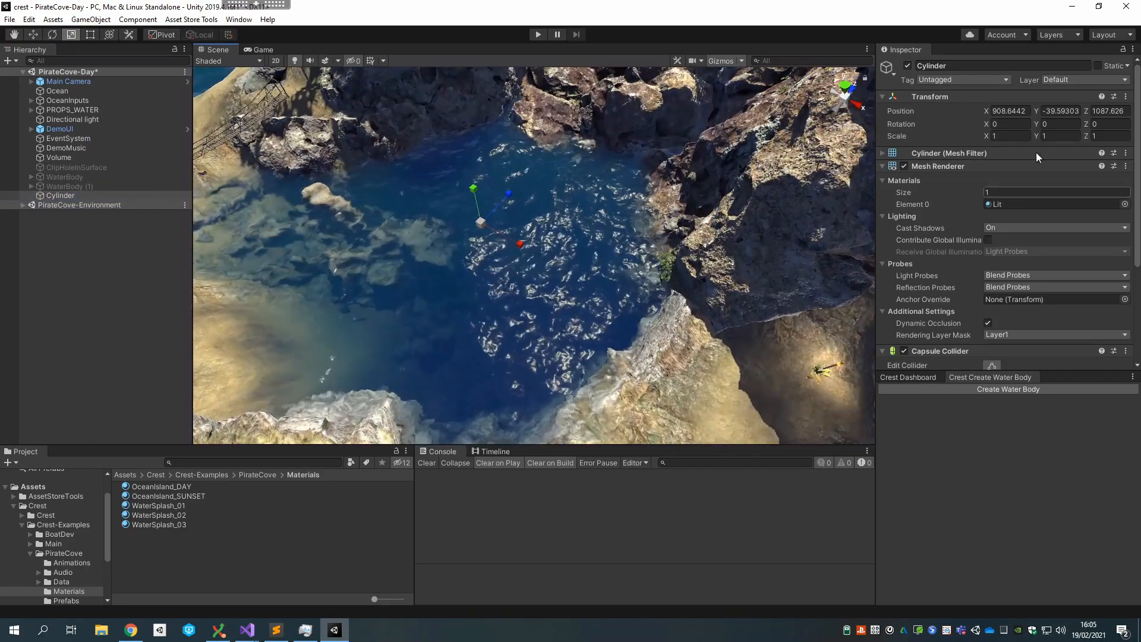
# Step: Scale the cylinder into a flat disc about 125 wide and 2.26 tall over the cove
pyautogui.click(1059, 110)
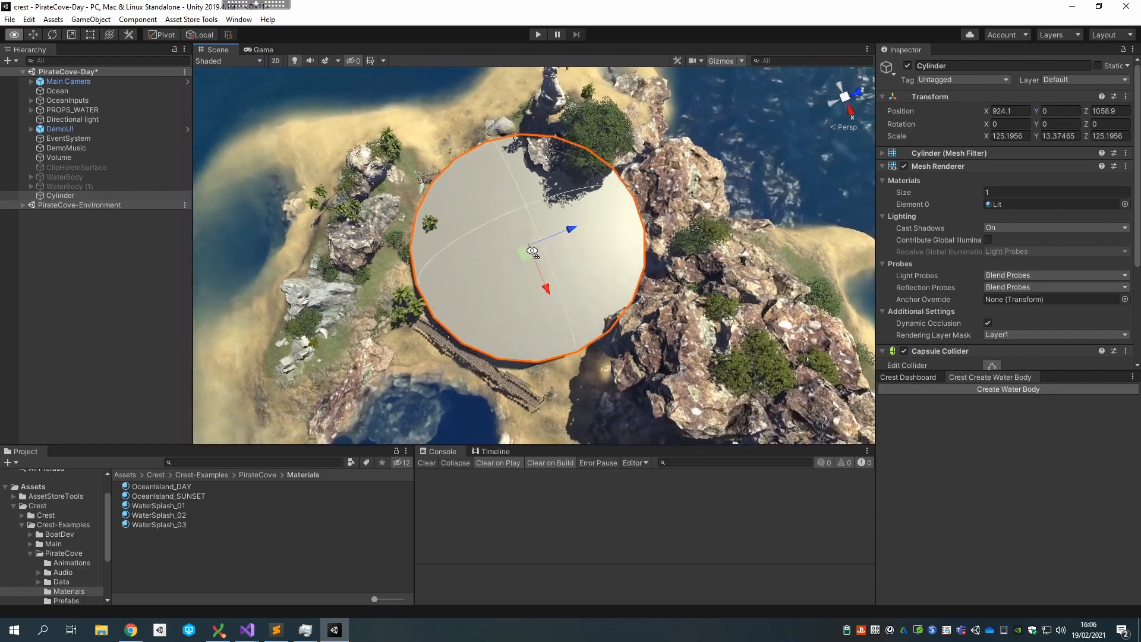
pyautogui.moveTo(531, 255); pyautogui.dragTo(568, 131)
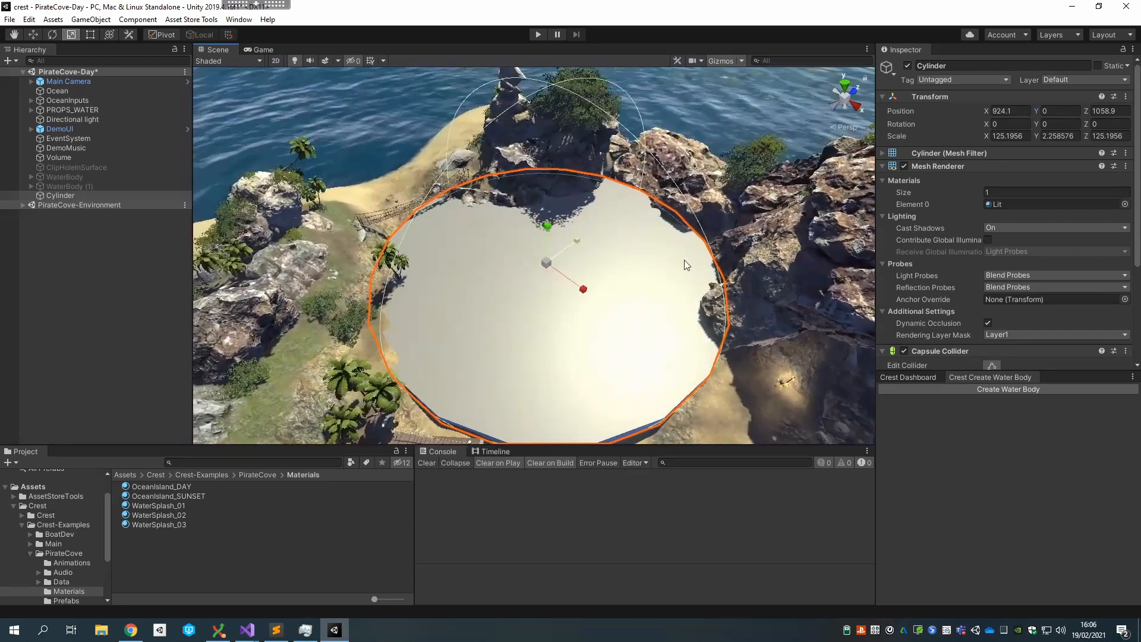
pyautogui.click(1124, 207)
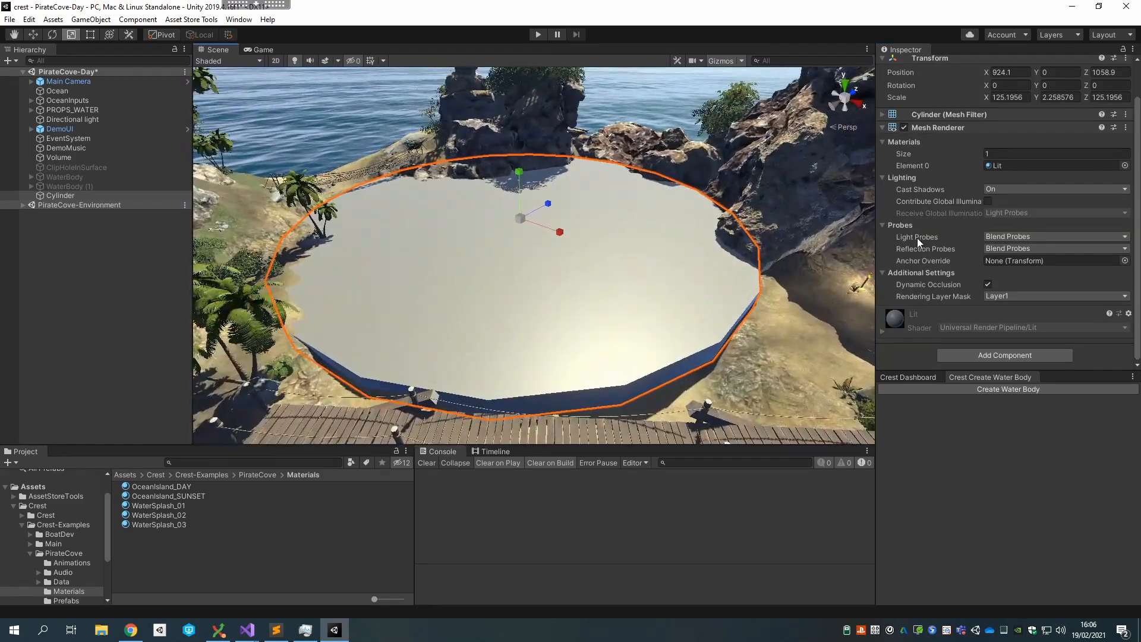
pyautogui.moveTo(1004, 356)
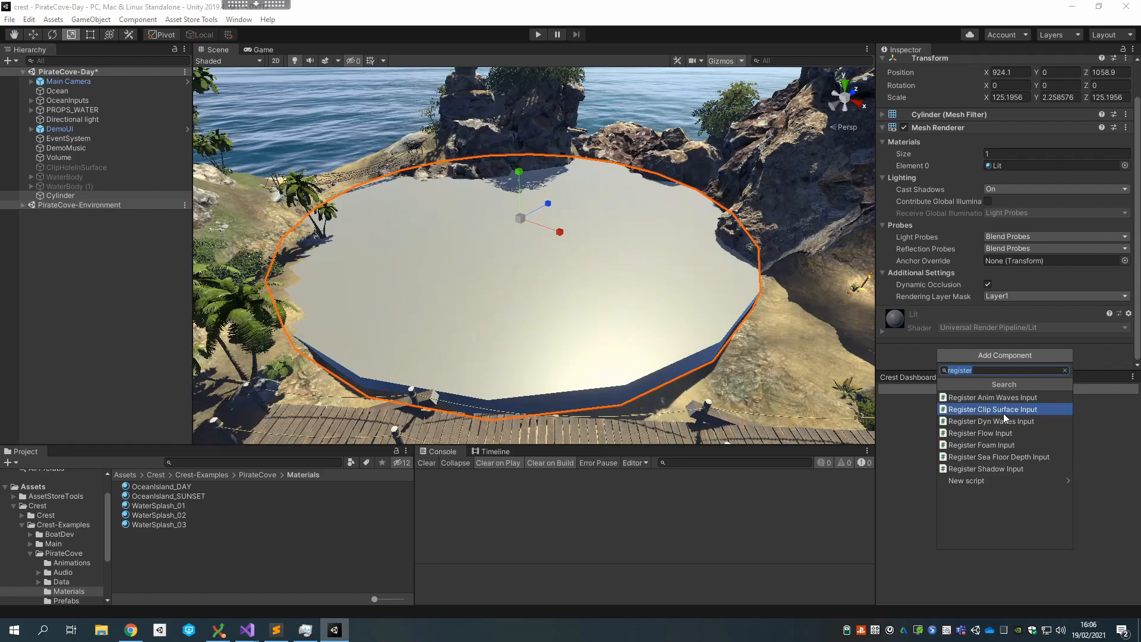
# Step: Add a Register Clip Surface Input component to the cylinder
pyautogui.click(991, 409)
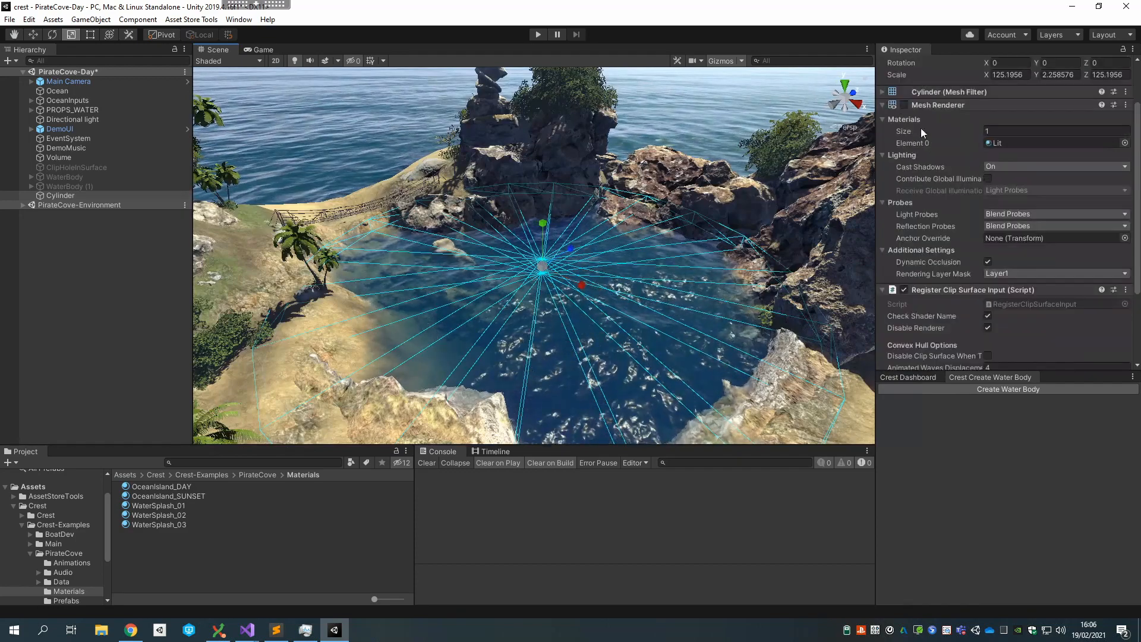
pyautogui.scroll(-3)
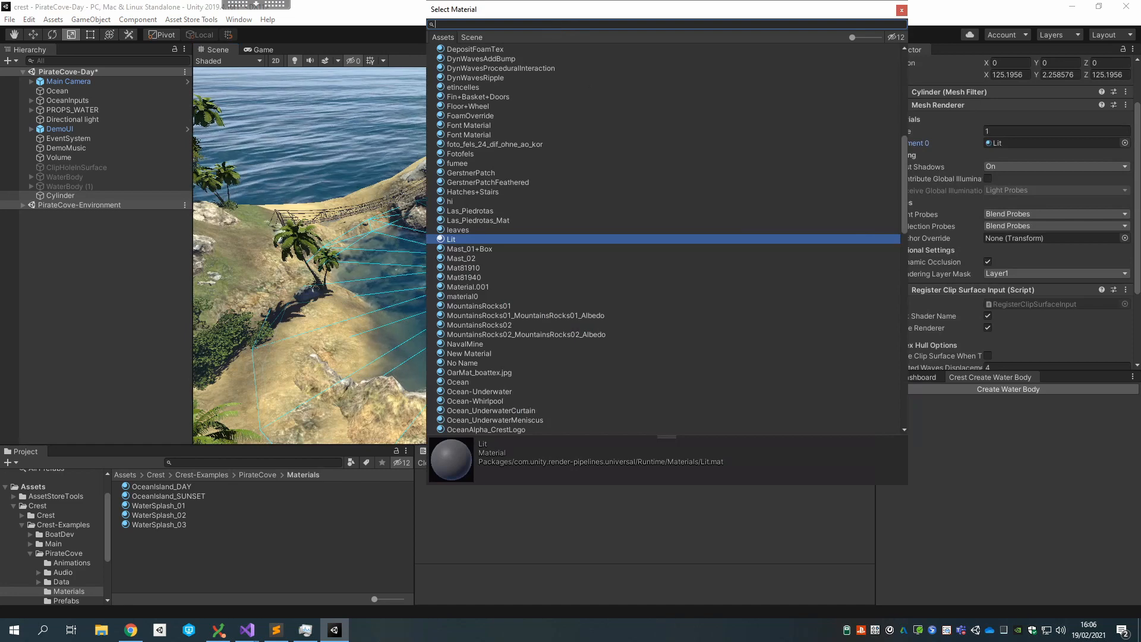
# Step: Assign the ClipSurfaceRemoveArea material to the cylinder's Element 0 slot
pyautogui.write('remove')
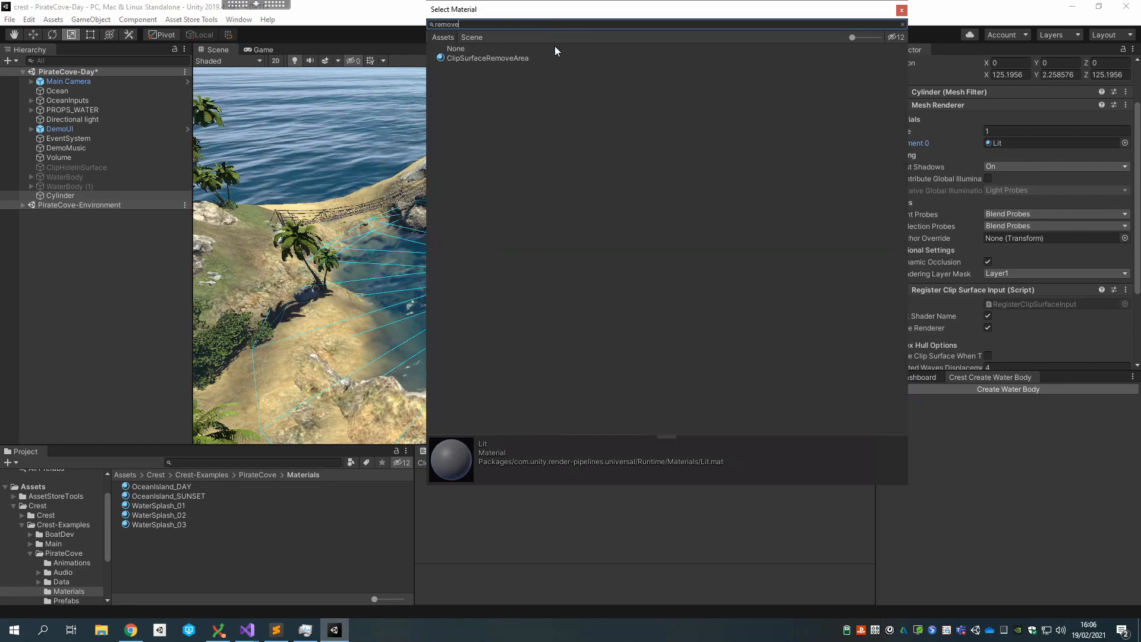
pyautogui.click(487, 58)
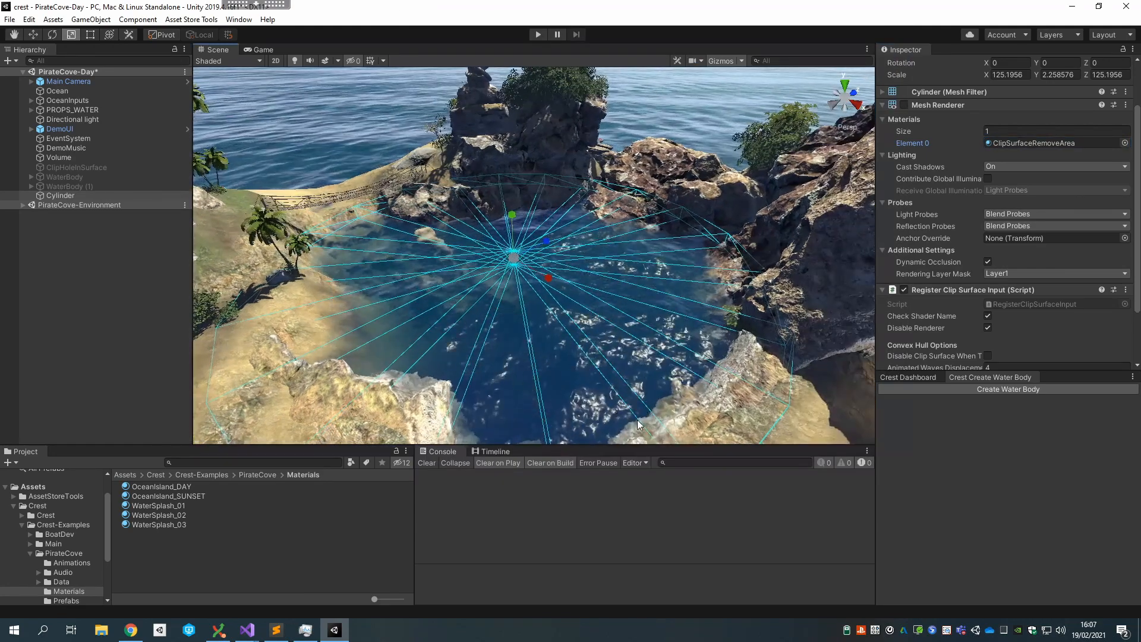
pyautogui.scroll(-3)
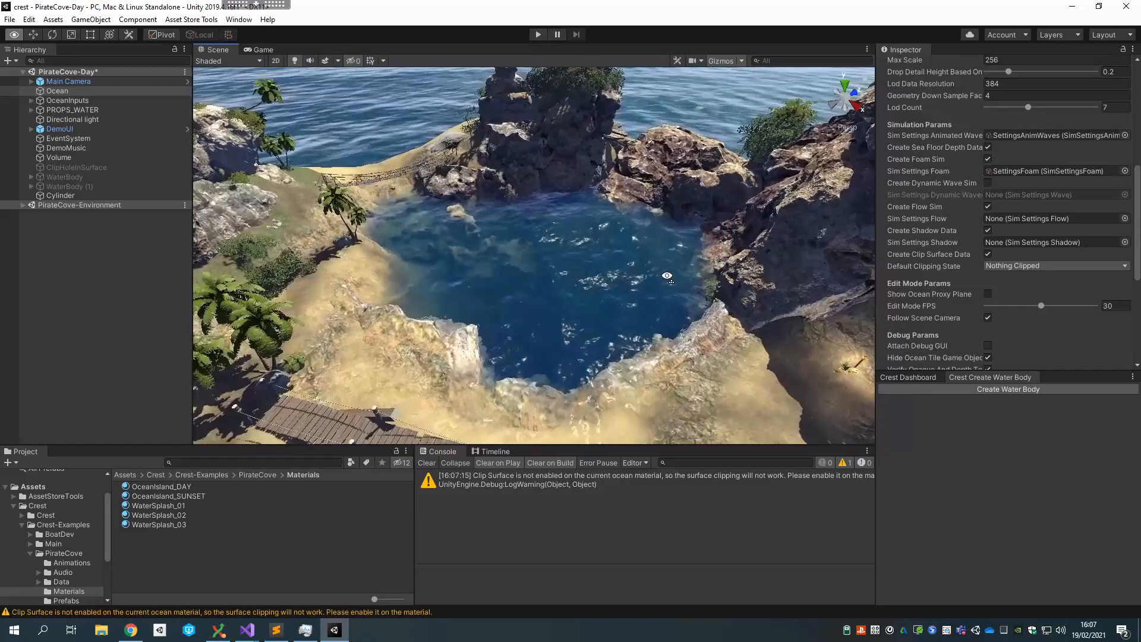
# Step: Enable Clip Surface on the Ocean's OceanIsland_DAY material and view the island from above
pyautogui.click(56, 91)
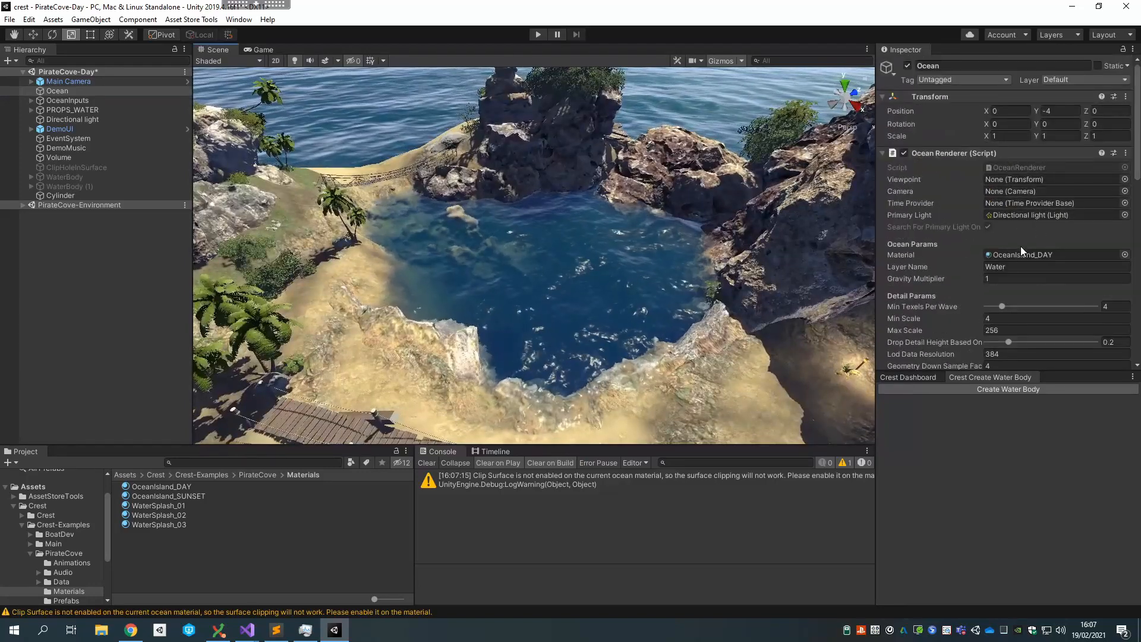
pyautogui.click(162, 486)
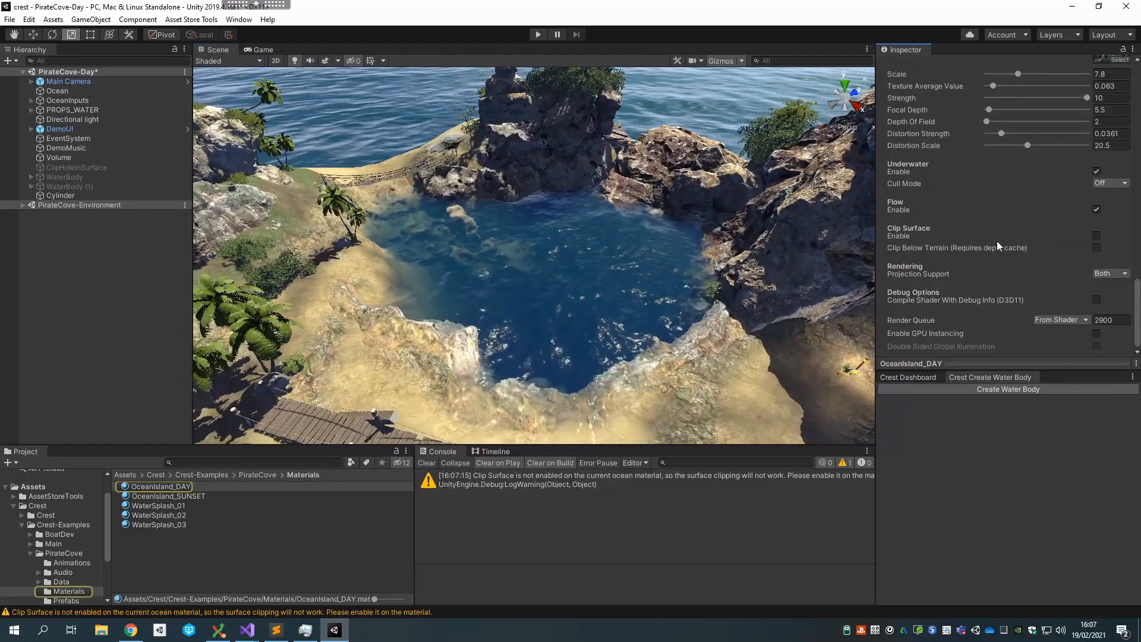
pyautogui.click(1098, 236)
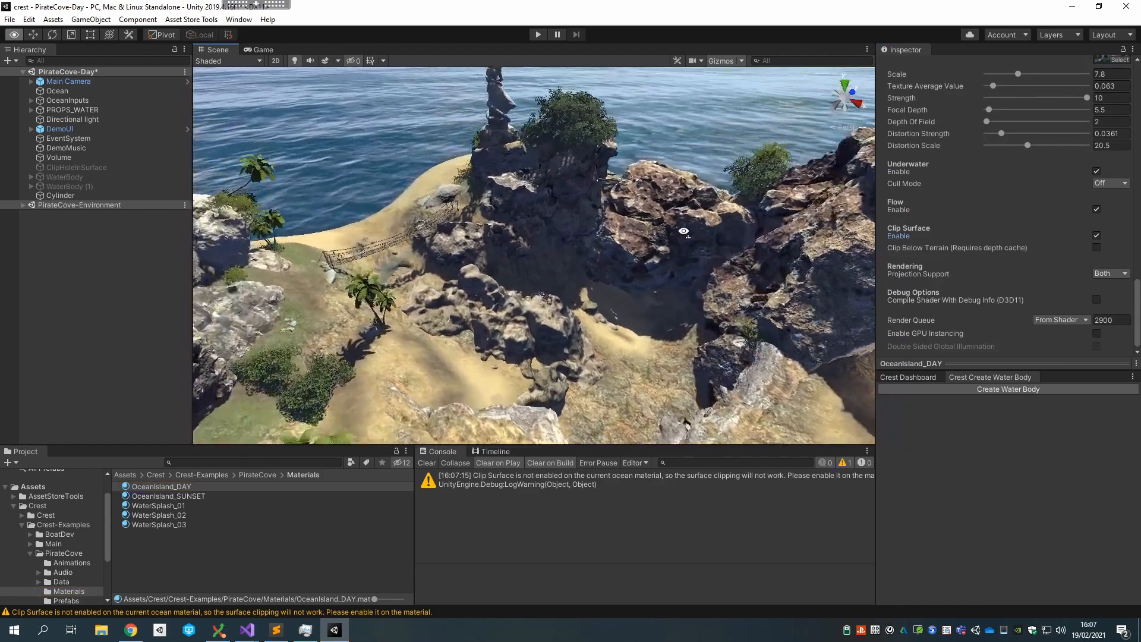
pyautogui.moveTo(684, 230); pyautogui.dragTo(804, 299)
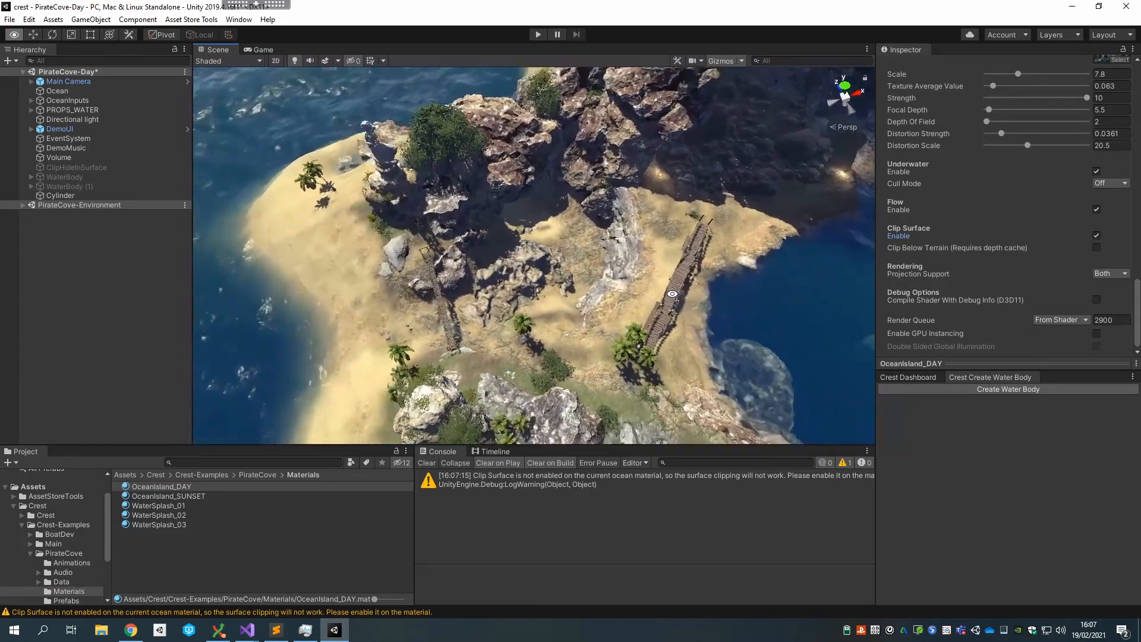
# Step: Drag the clip cylinder across the island and shore, then delete the Cylinder (1) copy
pyautogui.click(59, 195)
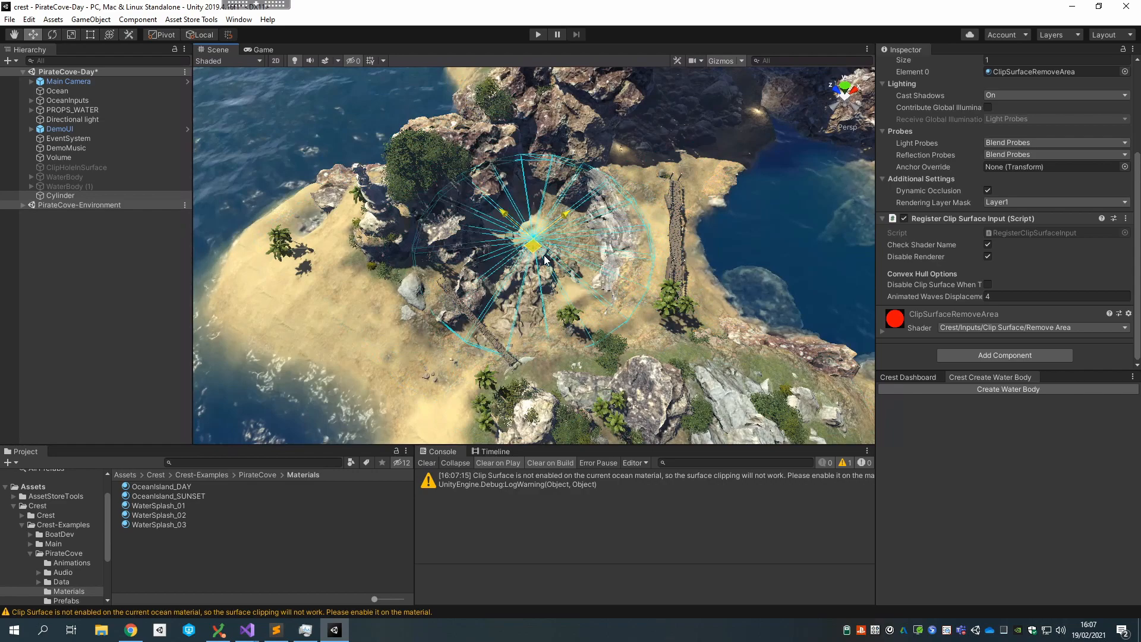
pyautogui.moveTo(542, 258); pyautogui.dragTo(586, 262)
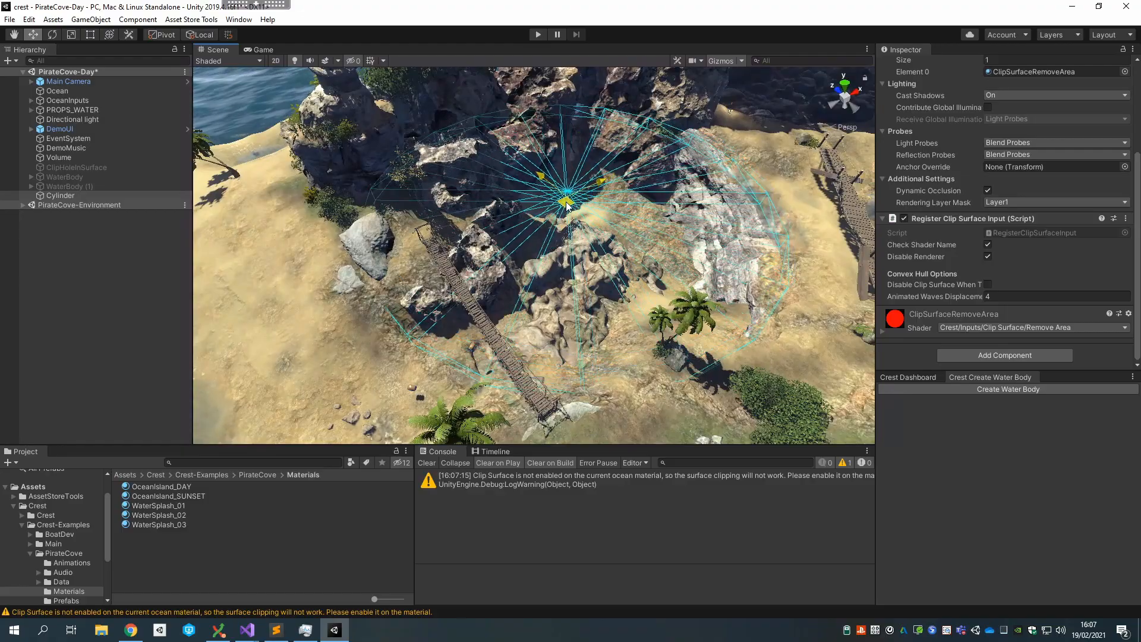
pyautogui.moveTo(567, 204); pyautogui.dragTo(509, 338)
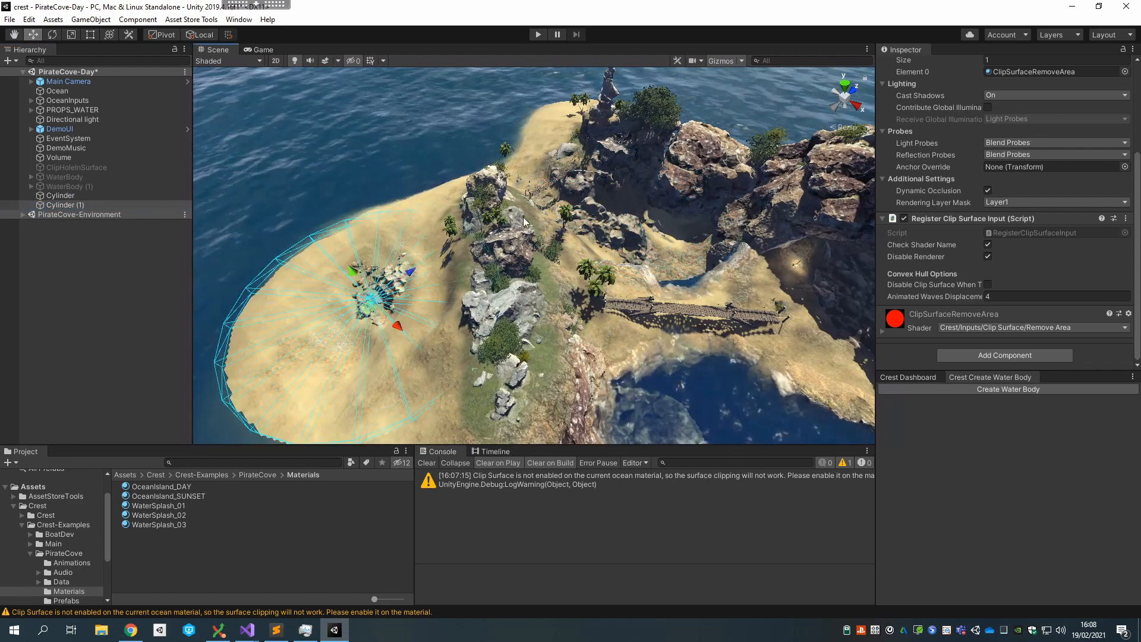
pyautogui.click(64, 204)
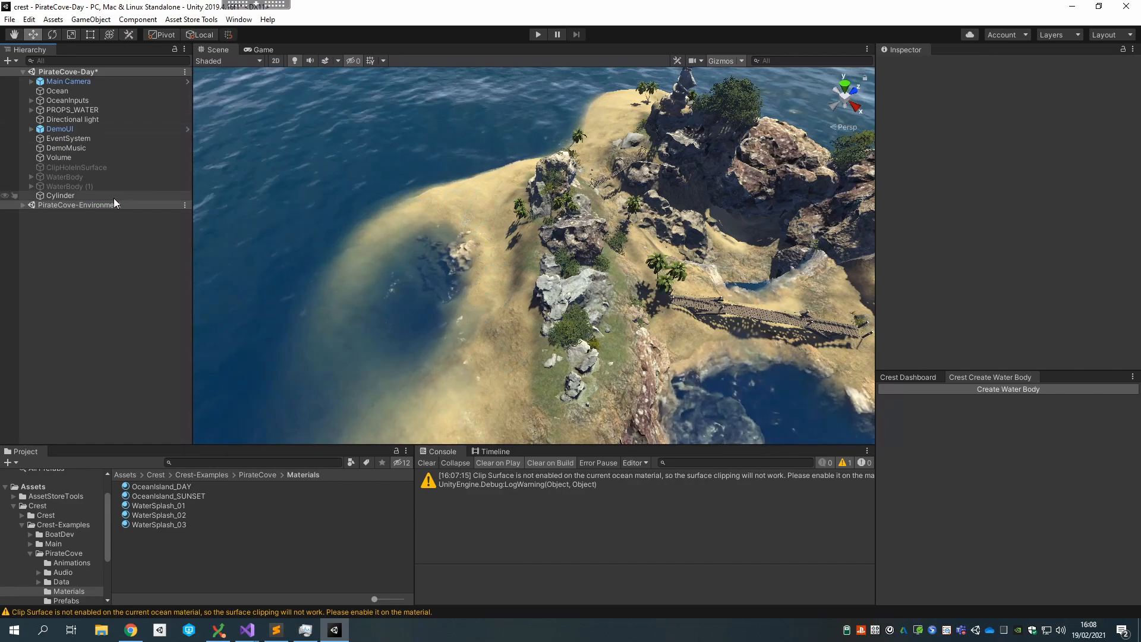
# Step: Give the cylinder the ClipSurfaceIncludeArea material and move it back over the cove
pyautogui.click(59, 195)
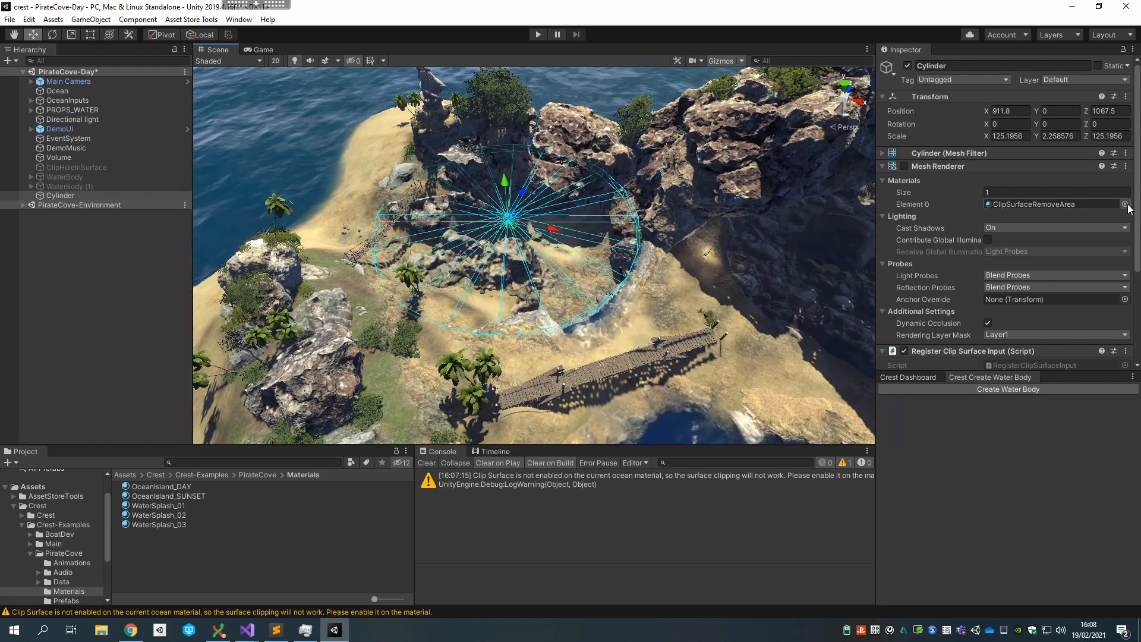
pyautogui.click(1124, 204)
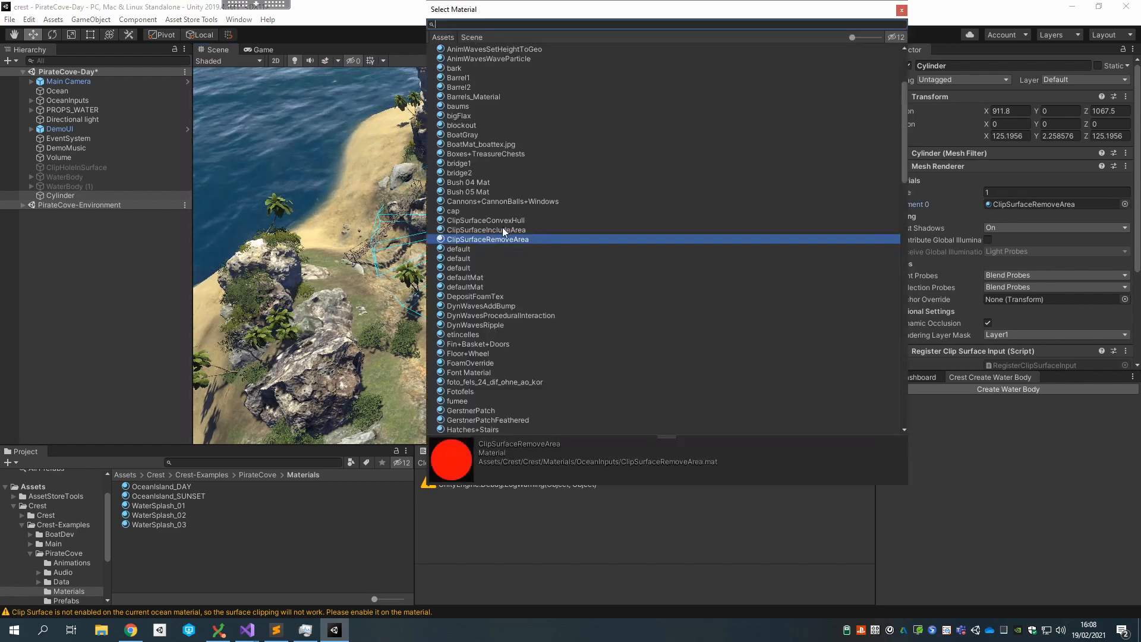
pyautogui.click(486, 230)
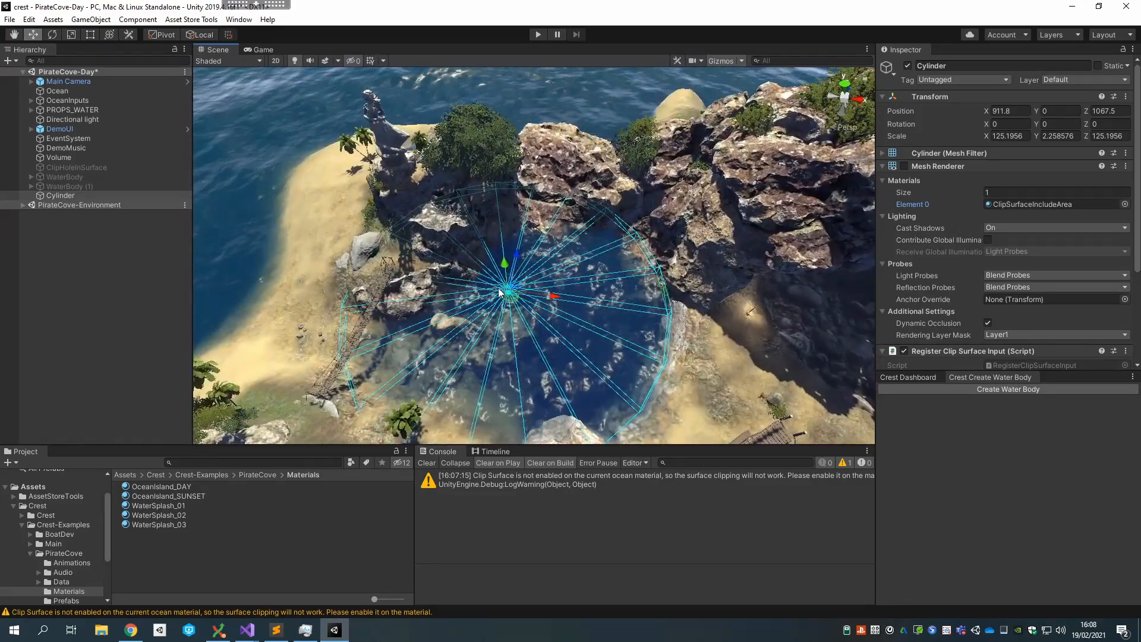
pyautogui.moveTo(509, 287); pyautogui.dragTo(506, 291)
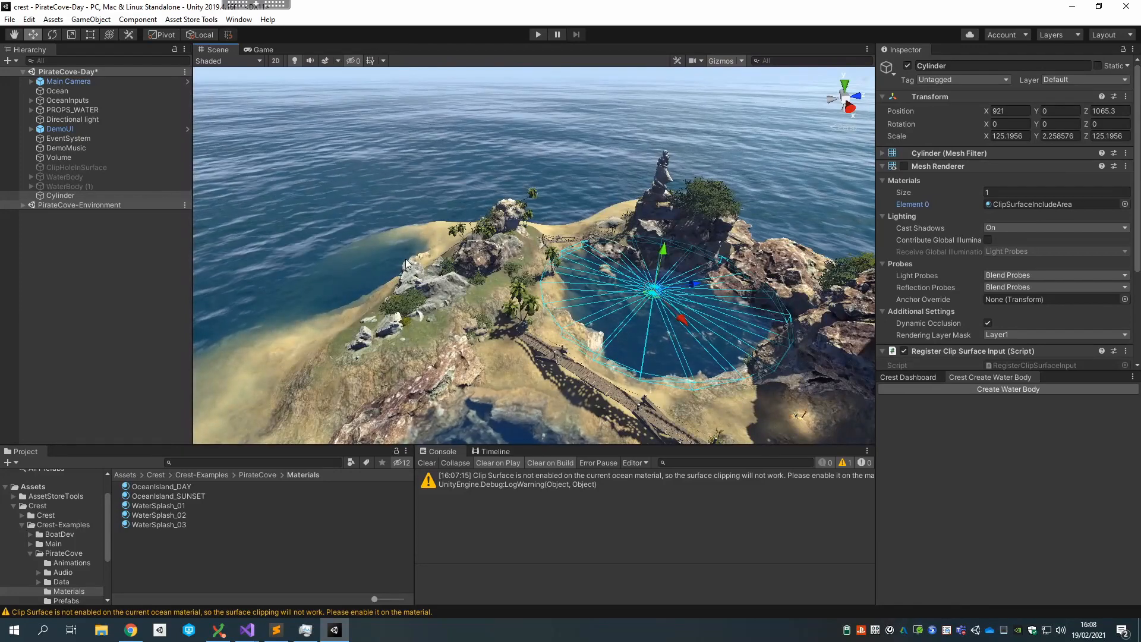
# Step: Set the Ocean's default clipping state to Everything Clipped and centre the cylinder over the cove
pyautogui.click(58, 90)
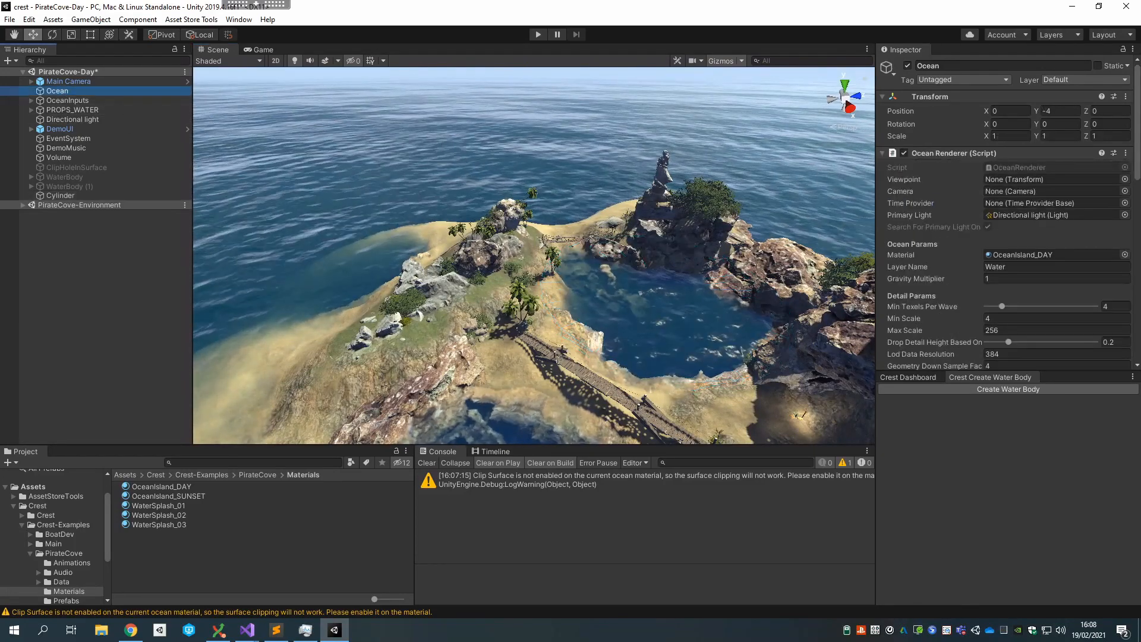
pyautogui.scroll(-3)
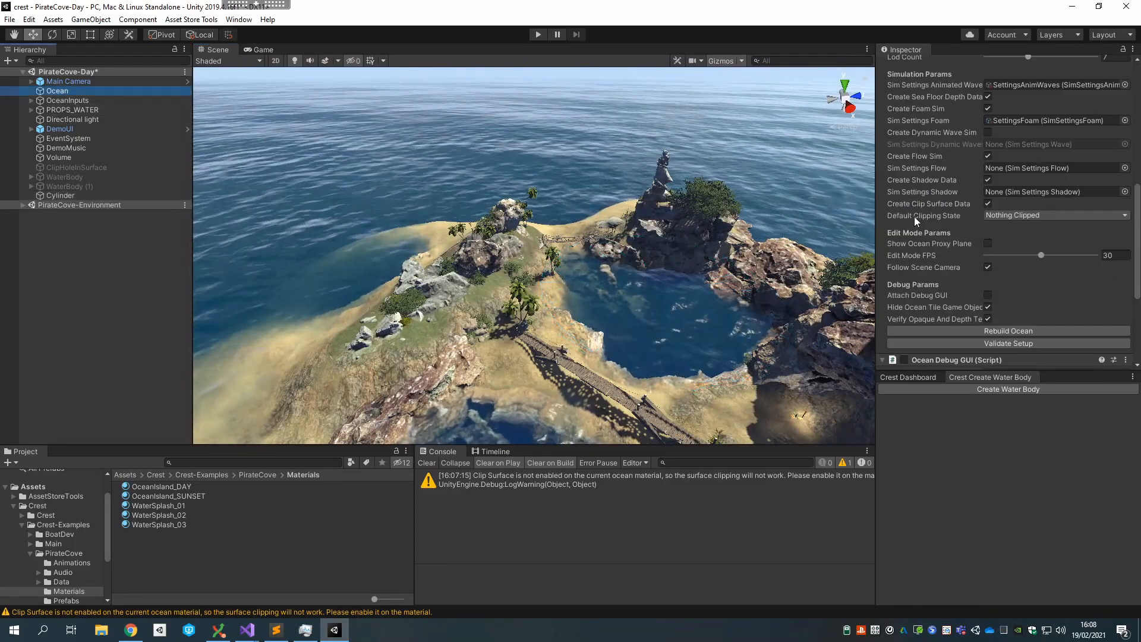
pyautogui.click(1054, 214)
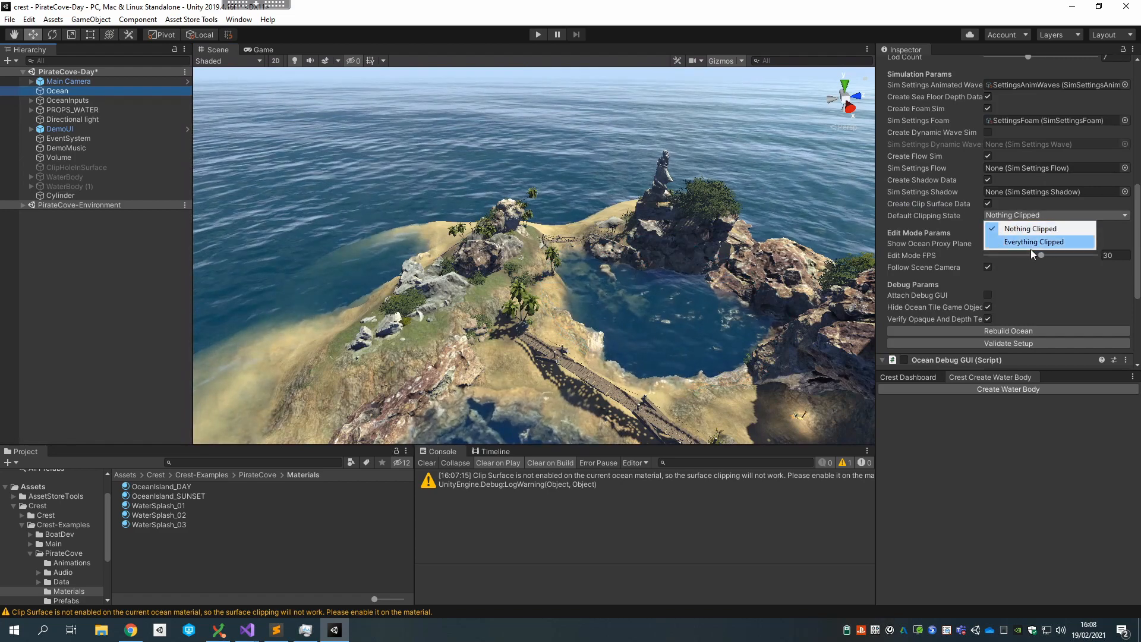
pyautogui.click(1034, 240)
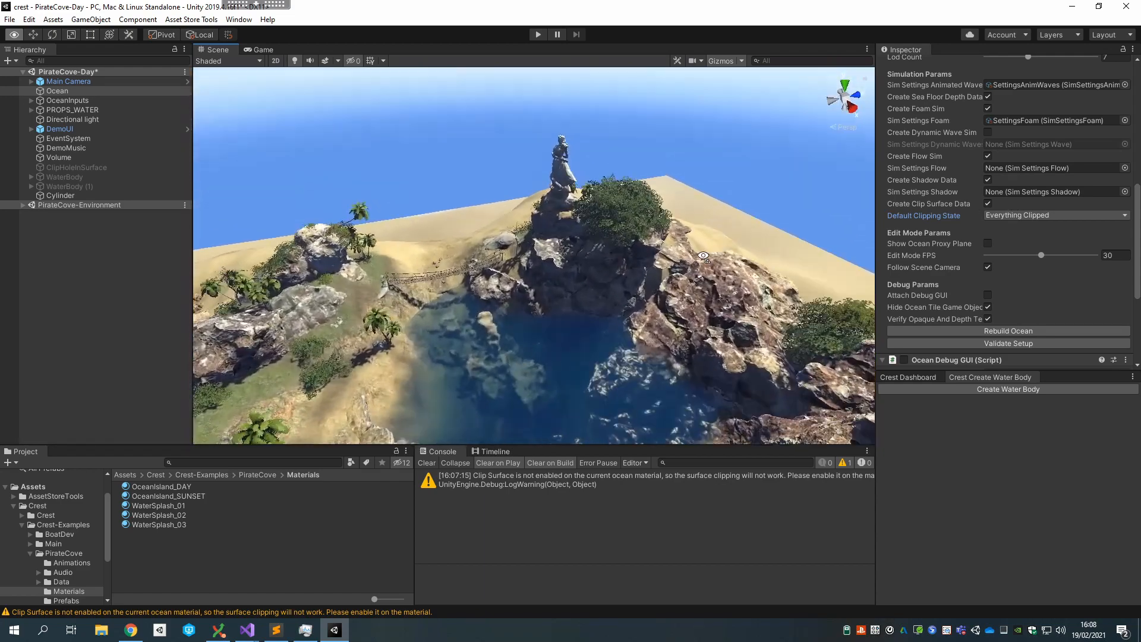
pyautogui.click(58, 194)
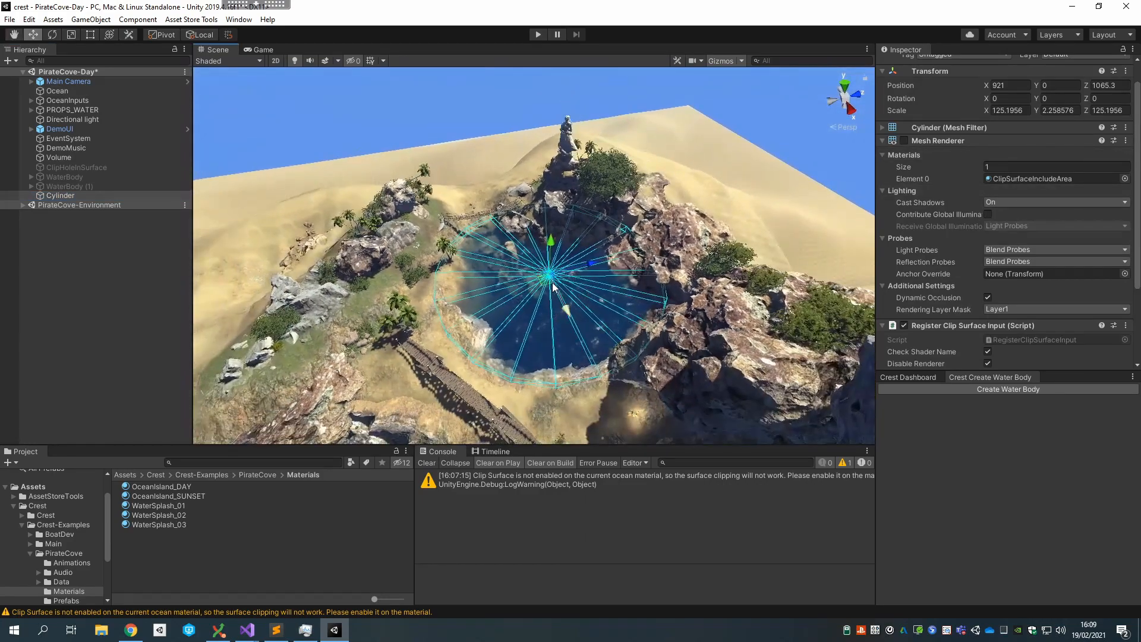
pyautogui.moveTo(549, 275); pyautogui.dragTo(582, 291)
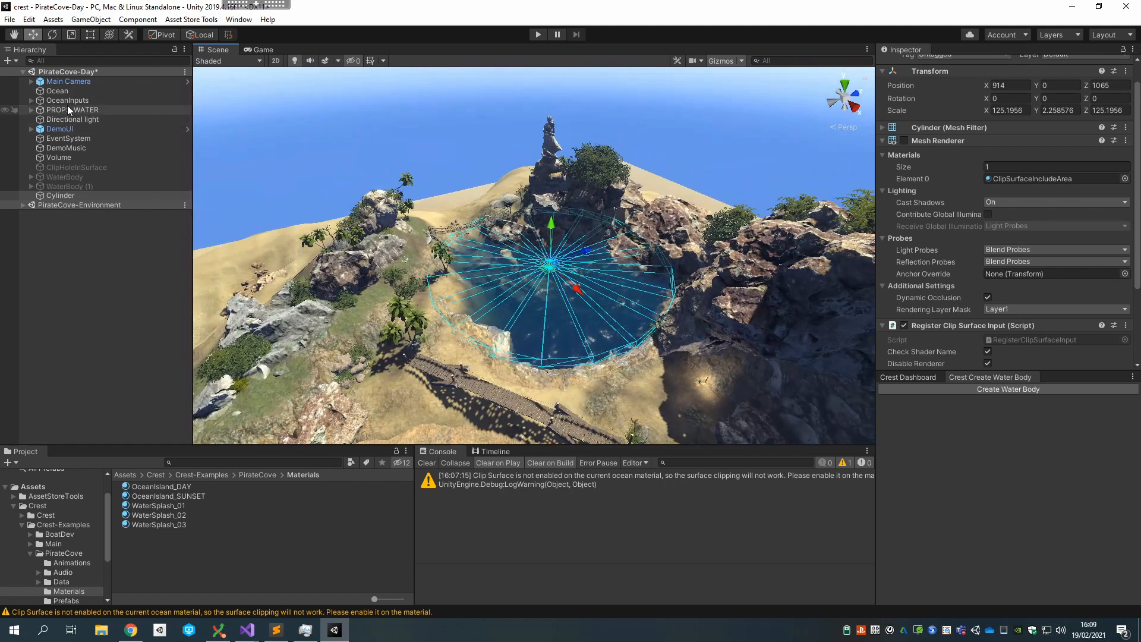
pyautogui.click(58, 91)
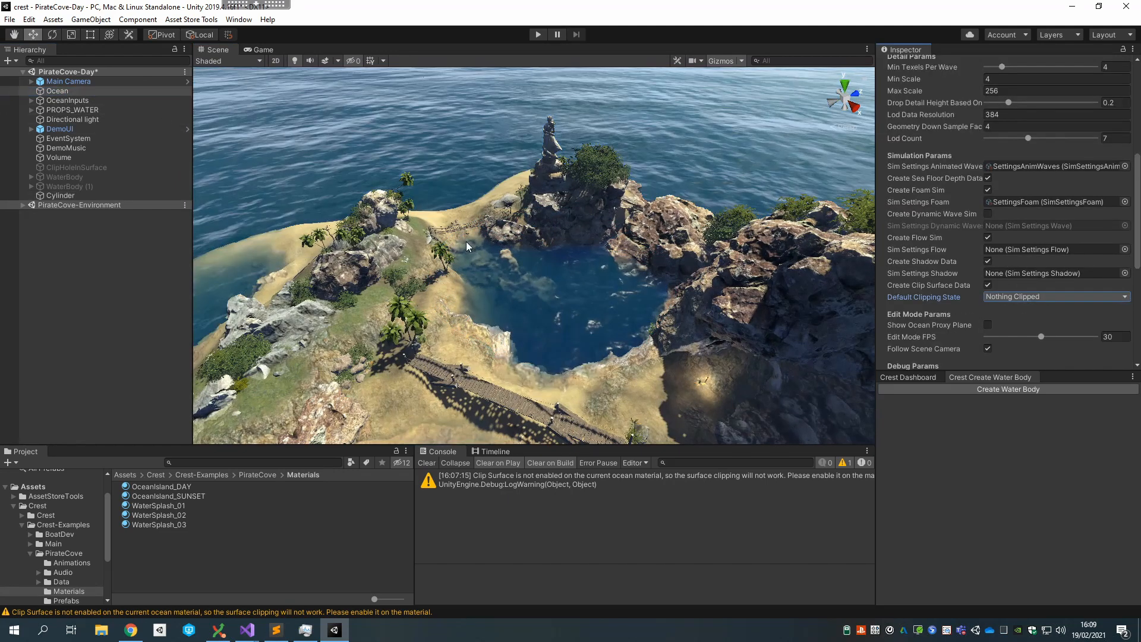
pyautogui.click(59, 195)
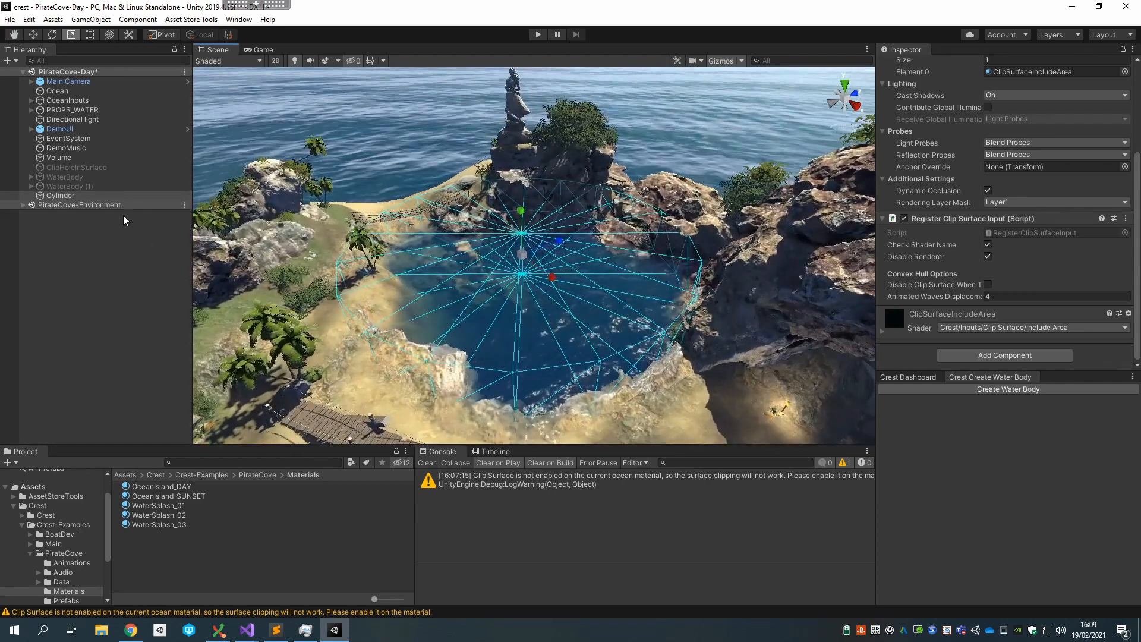
# Step: Switch the cylinder to ClipSurfaceConvexHull, about 9.37 tall and raised to height 20.9
pyautogui.click(61, 195)
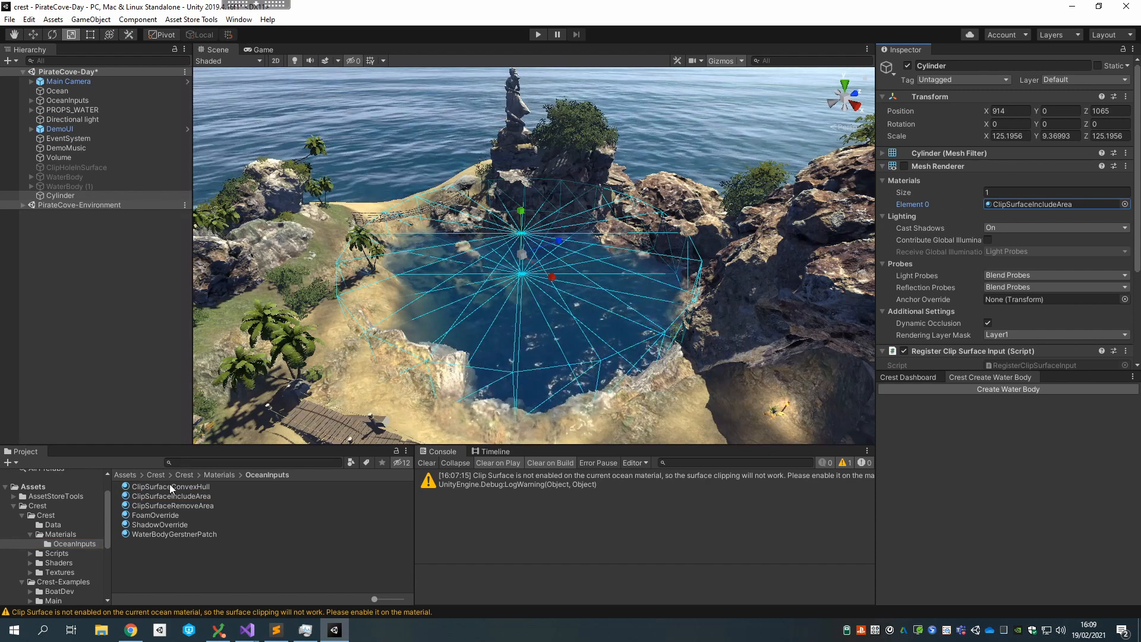
pyautogui.click(169, 486)
pyautogui.write('20.9')
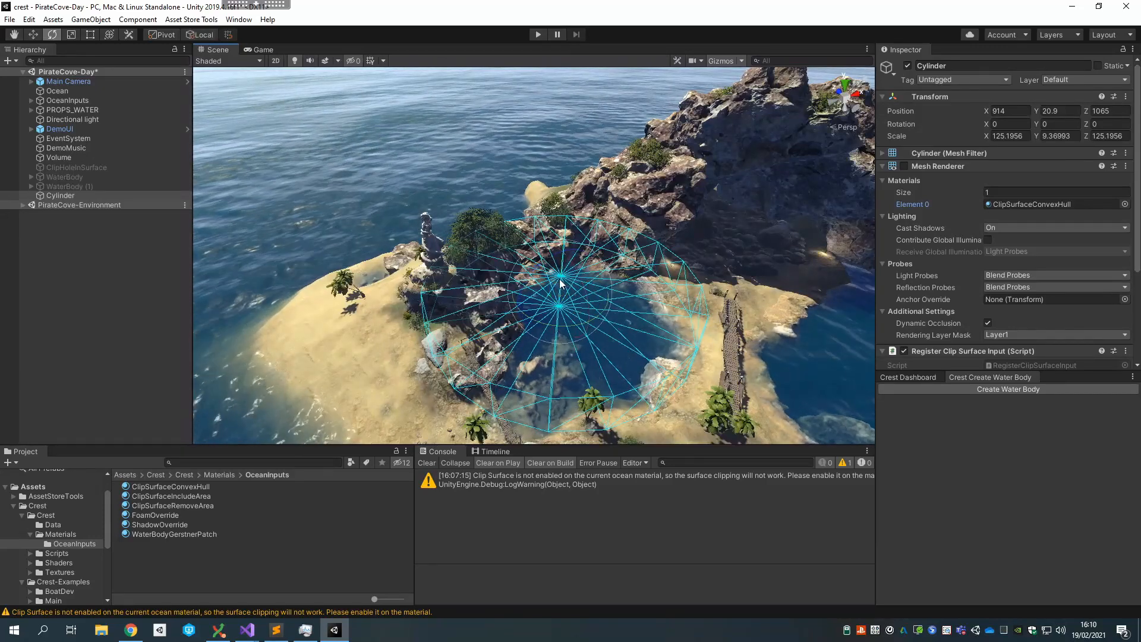
# Step: Tilt the convex-hull cylinder and place it over the sandy beach at height 3
pyautogui.moveTo(560, 284); pyautogui.dragTo(600, 287)
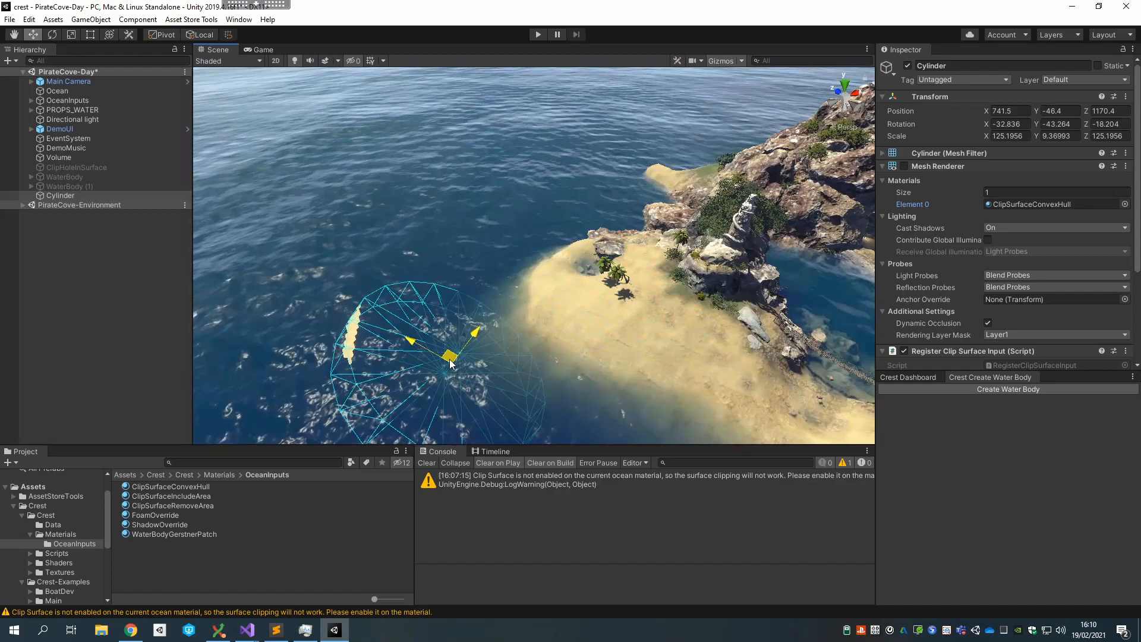
pyautogui.moveTo(448, 356); pyautogui.dragTo(404, 269)
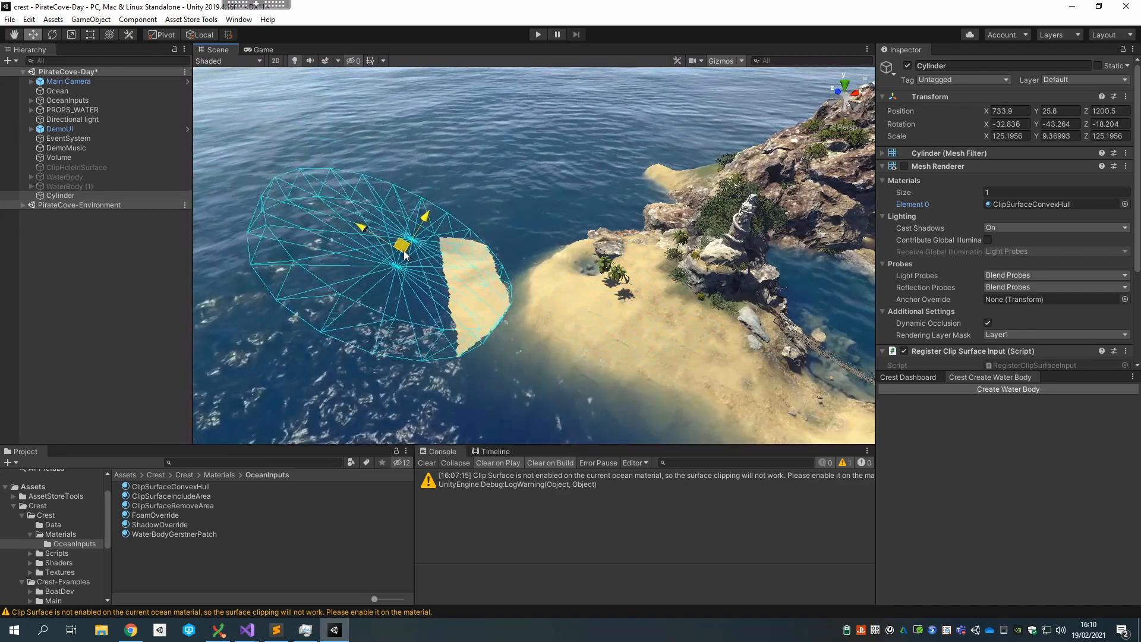
pyautogui.moveTo(404, 244); pyautogui.dragTo(557, 353)
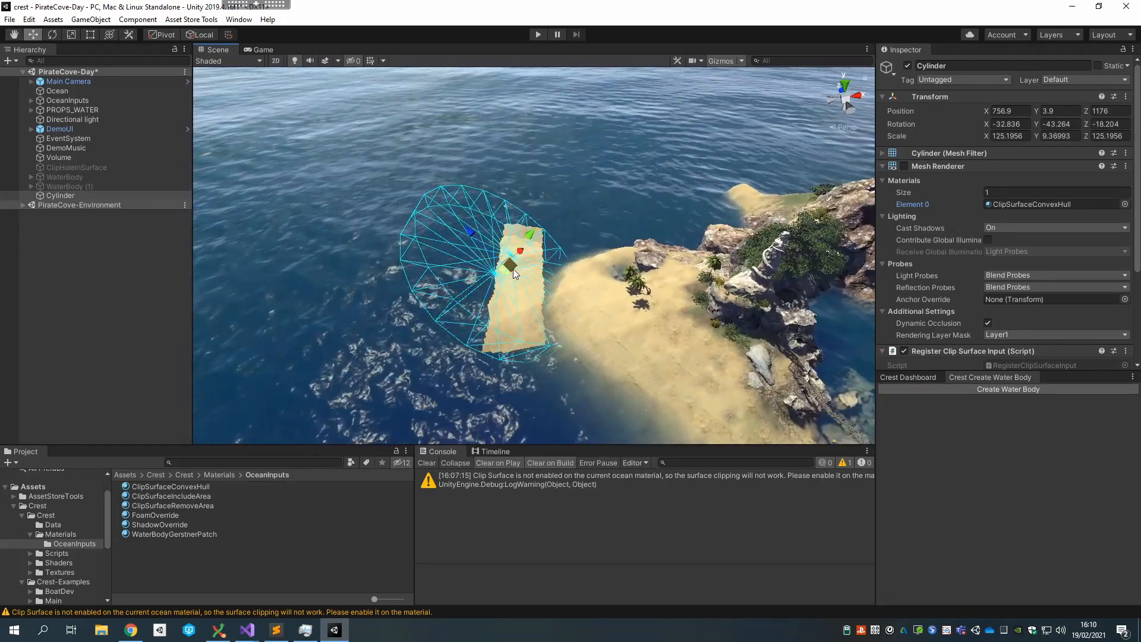
pyautogui.moveTo(513, 273); pyautogui.dragTo(539, 279)
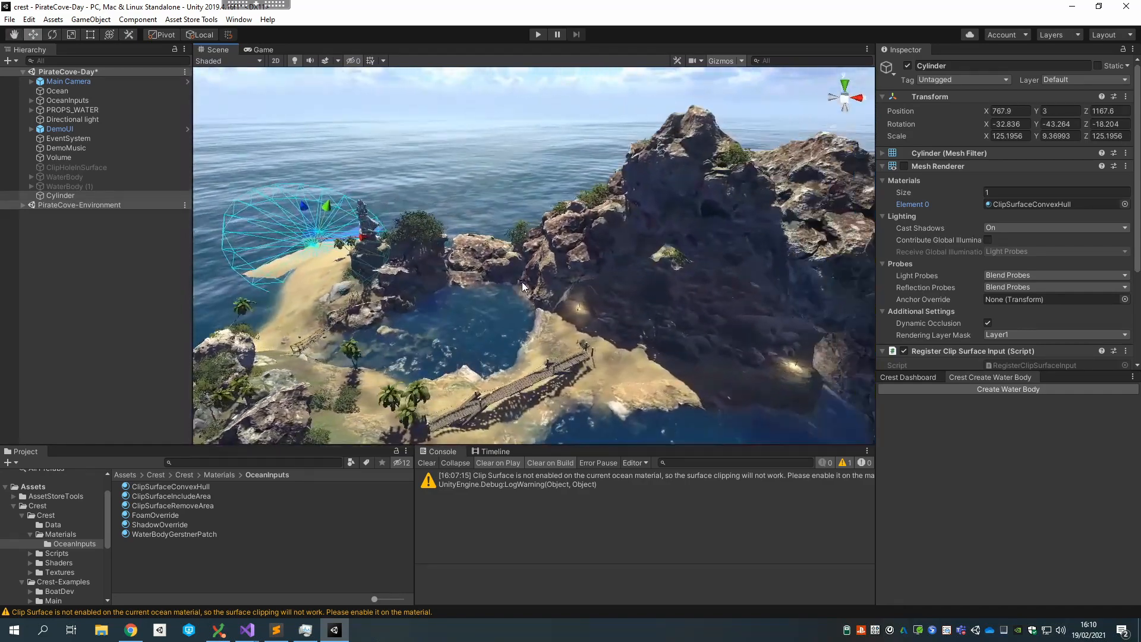
# Step: Enable Clip Surface on the OceanIsland_DAY ocean material
pyautogui.click(59, 195)
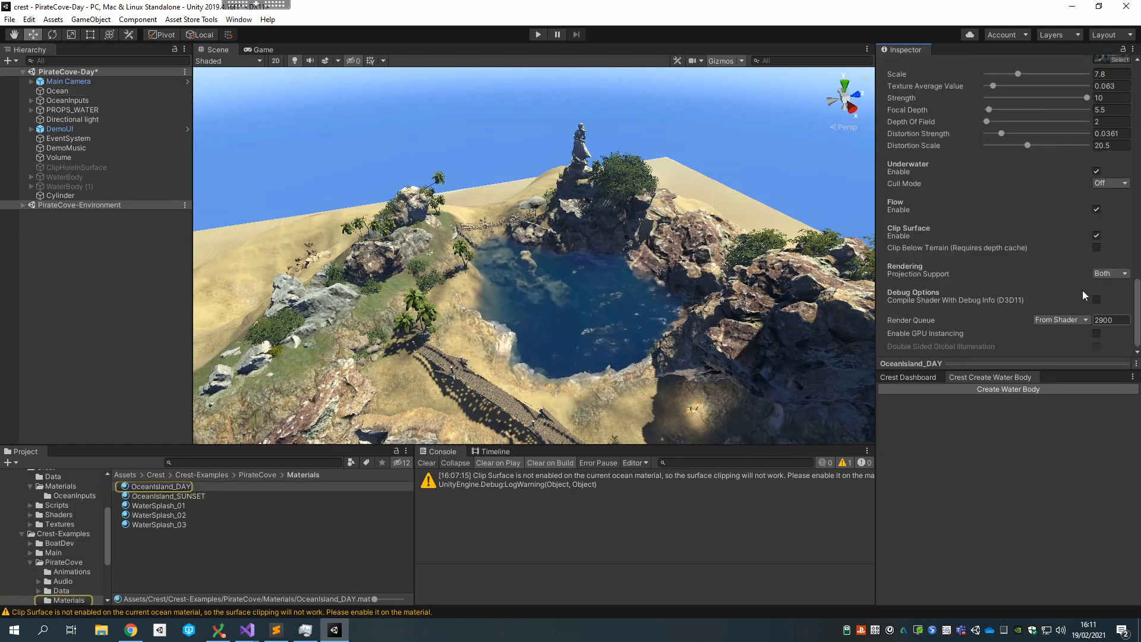
pyautogui.click(1095, 235)
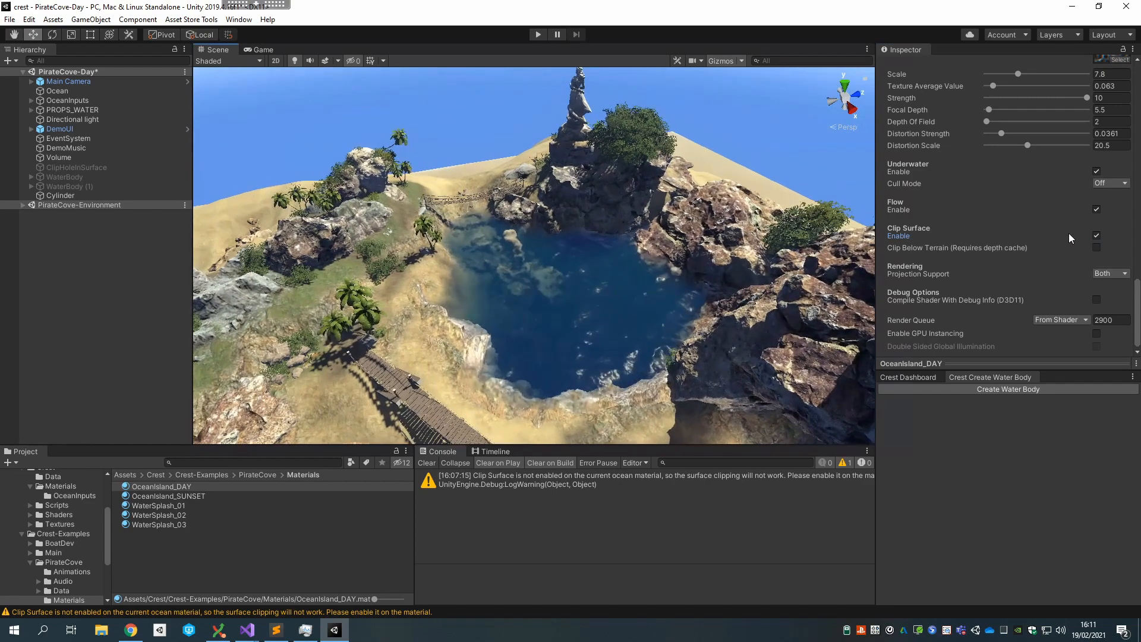
pyautogui.click(1096, 247)
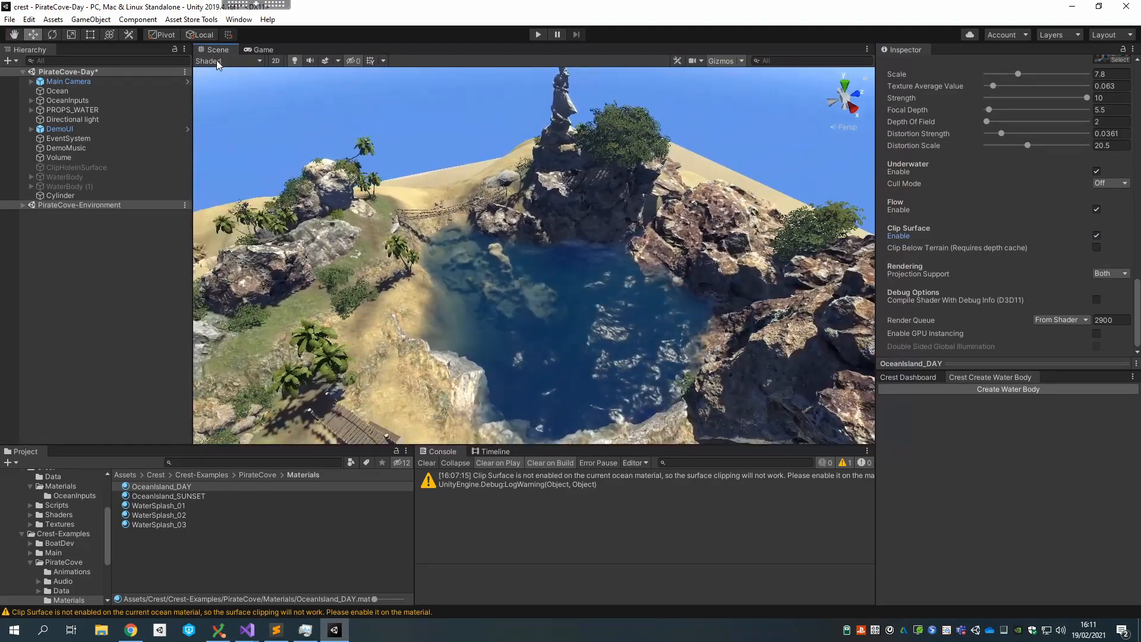
pyautogui.click(223, 93)
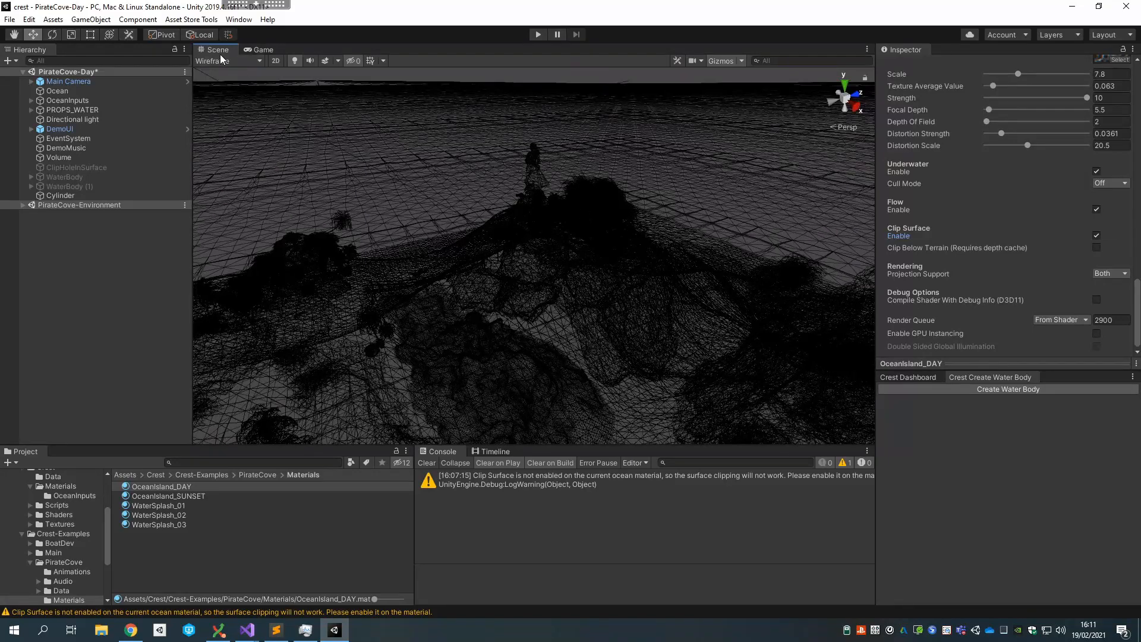
pyautogui.click(211, 61)
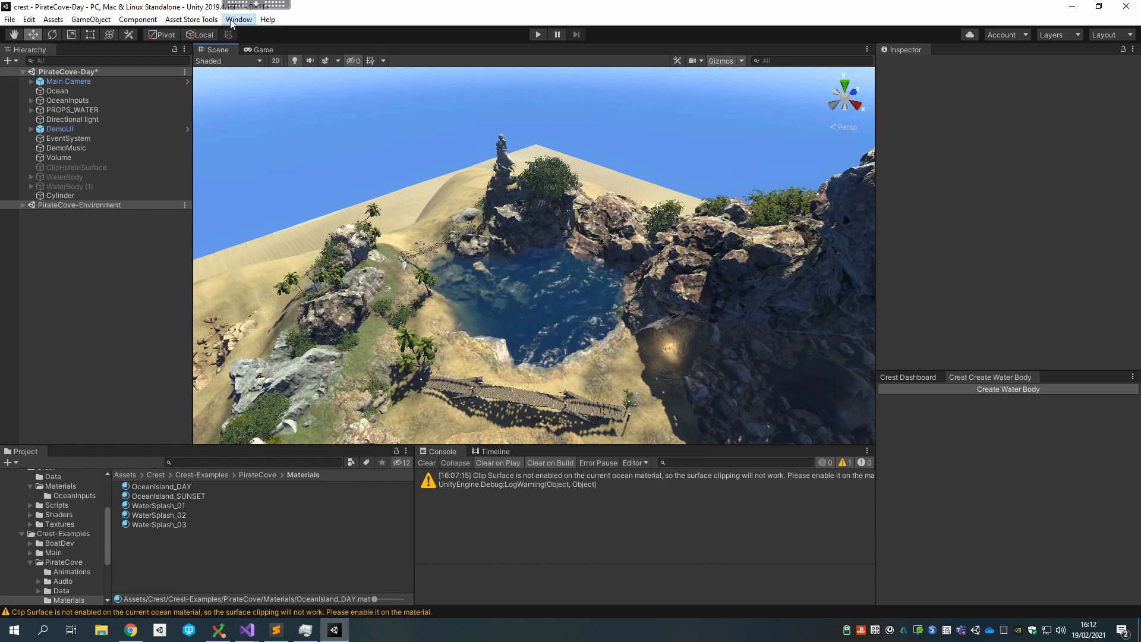
# Step: Open the Crest Create Water Body window and start a water body over the cove
pyautogui.click(239, 19)
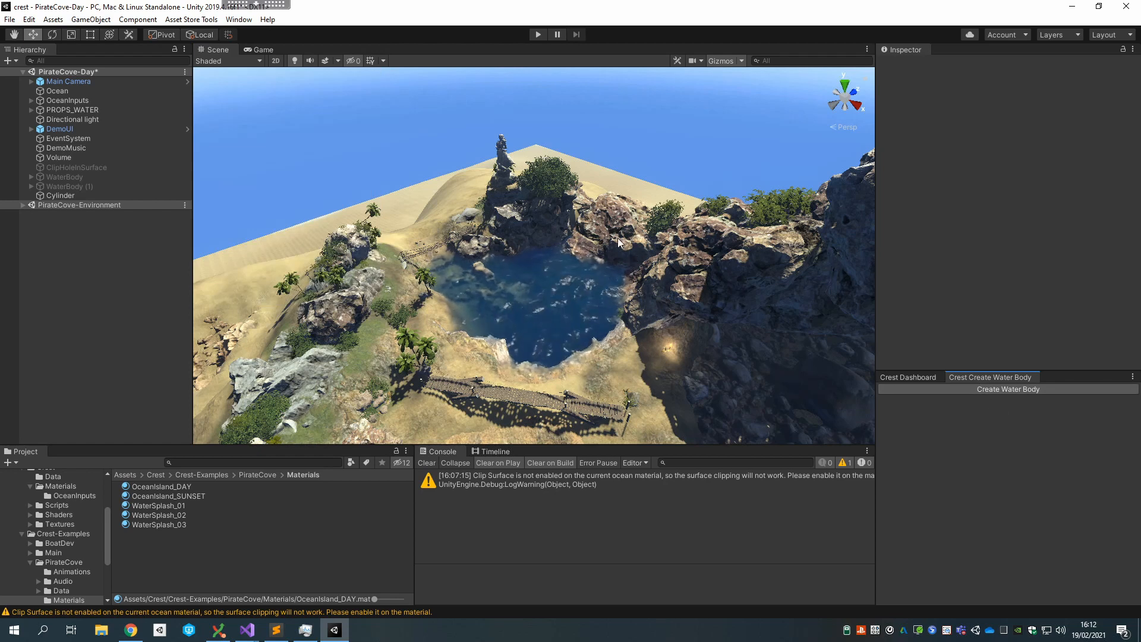
pyautogui.moveTo(678, 384)
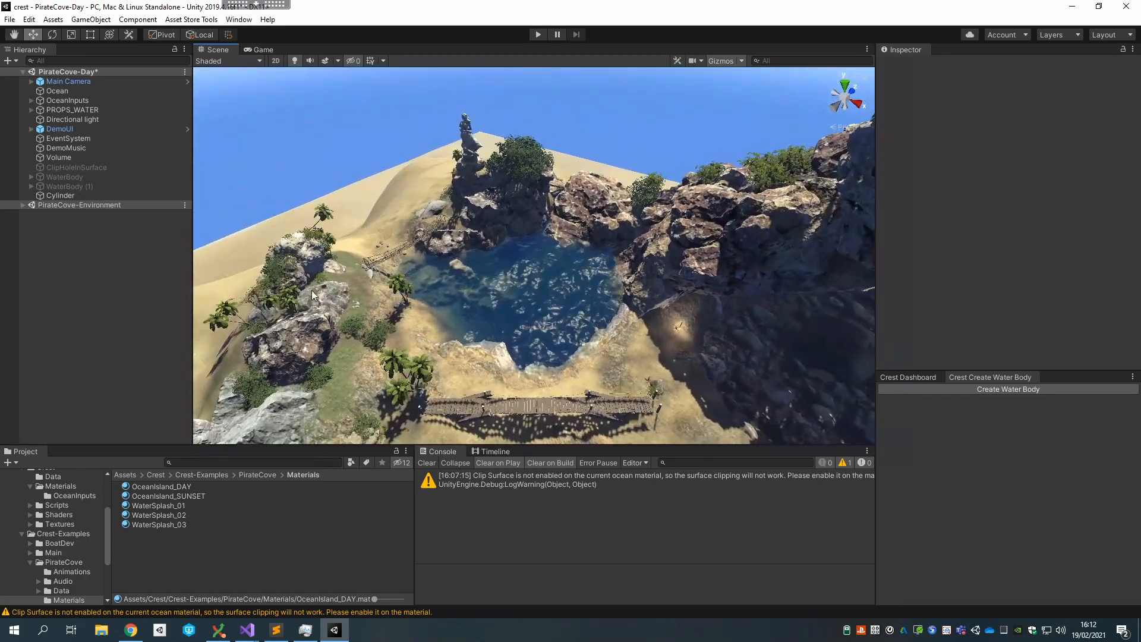
pyautogui.click(989, 377)
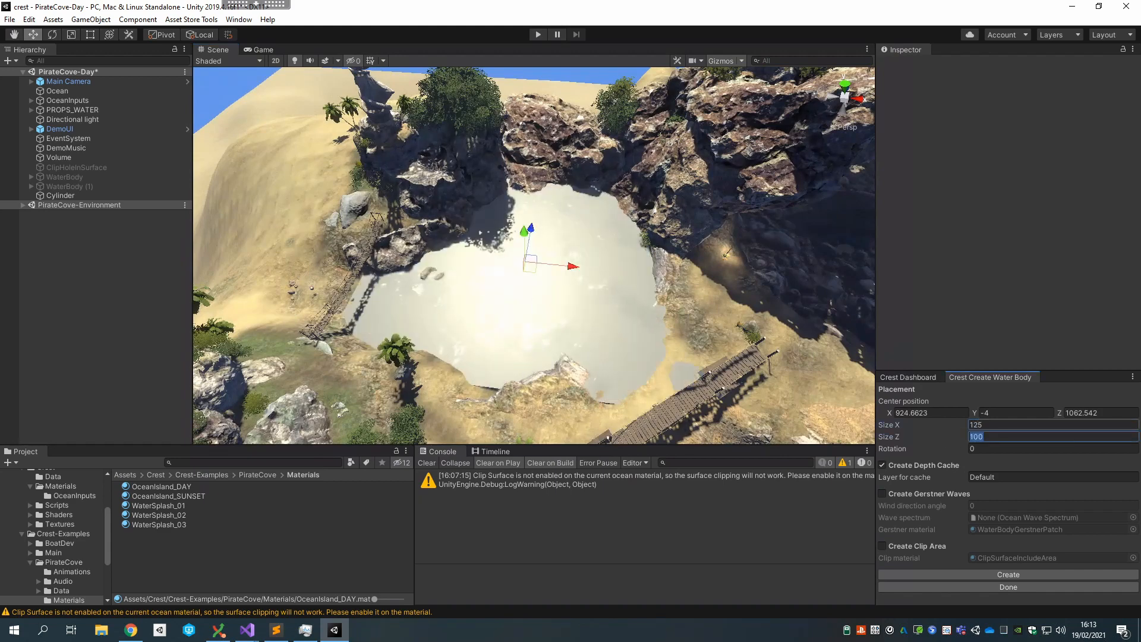
# Step: Create a 125 by 125 WaterBody with a clip area included
pyautogui.write('125')
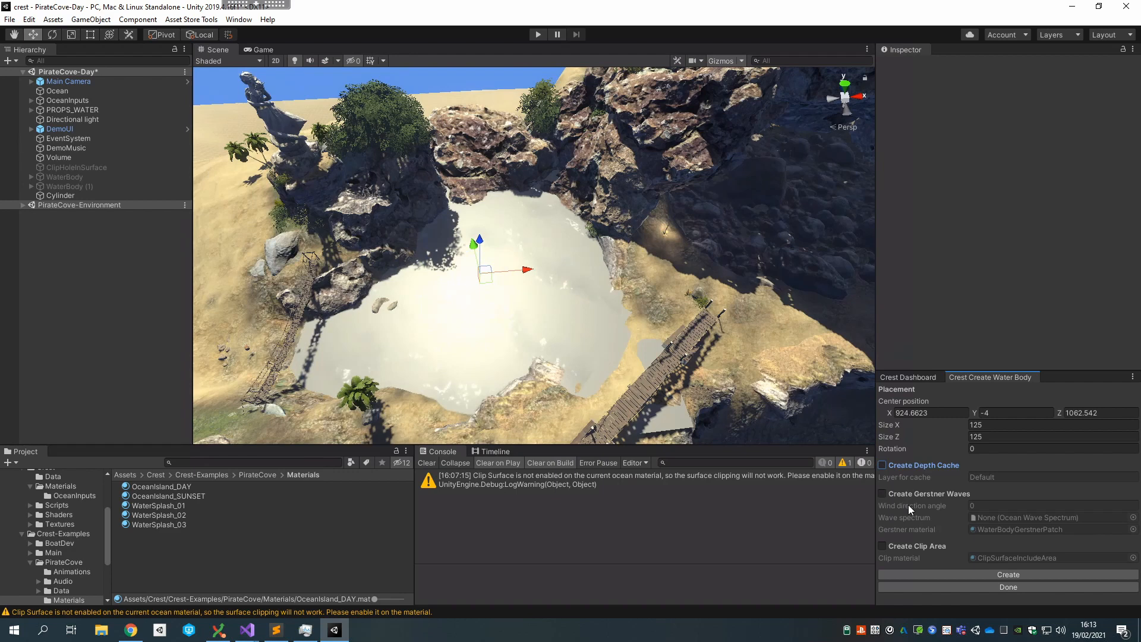
pyautogui.click(881, 545)
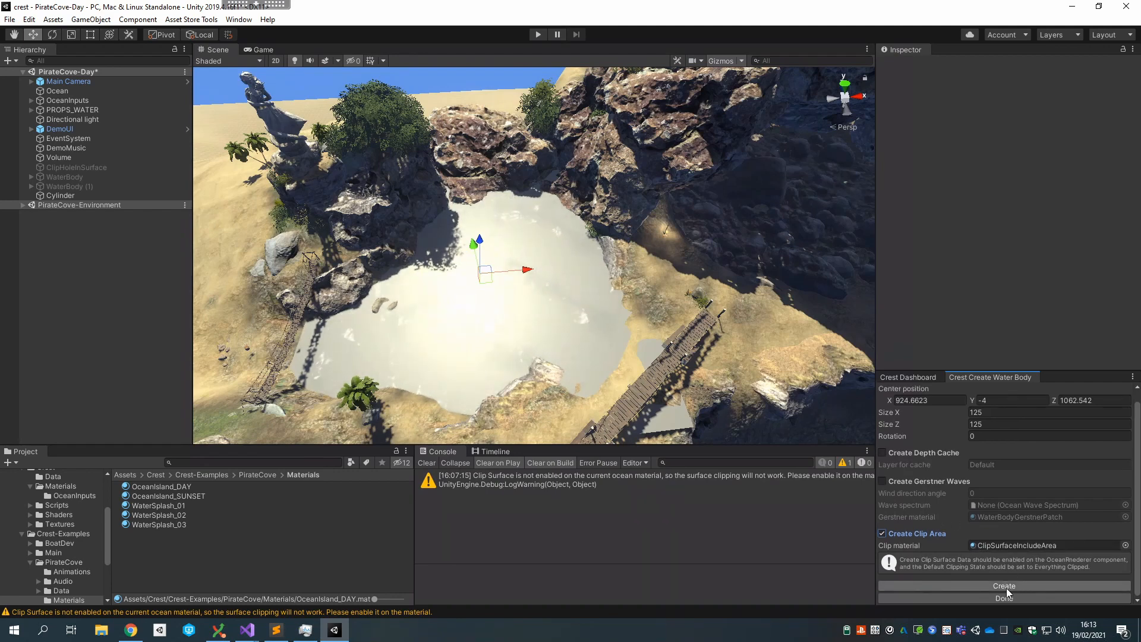
pyautogui.click(1004, 585)
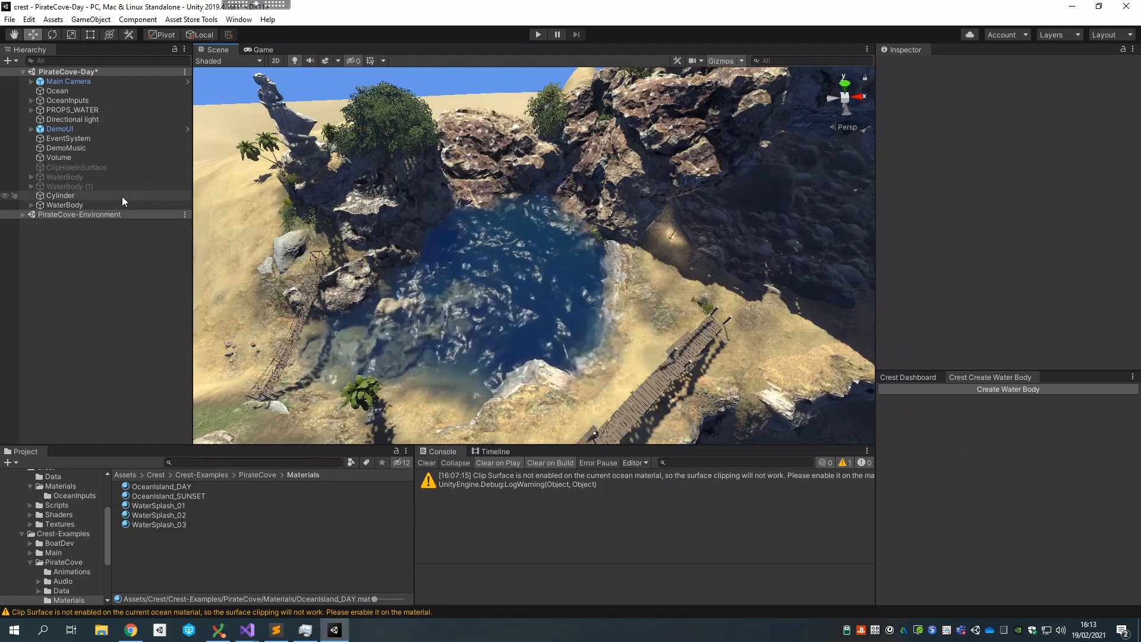
# Step: Deactivate the old clip Cylinder in the Hierarchy
pyautogui.click(60, 195)
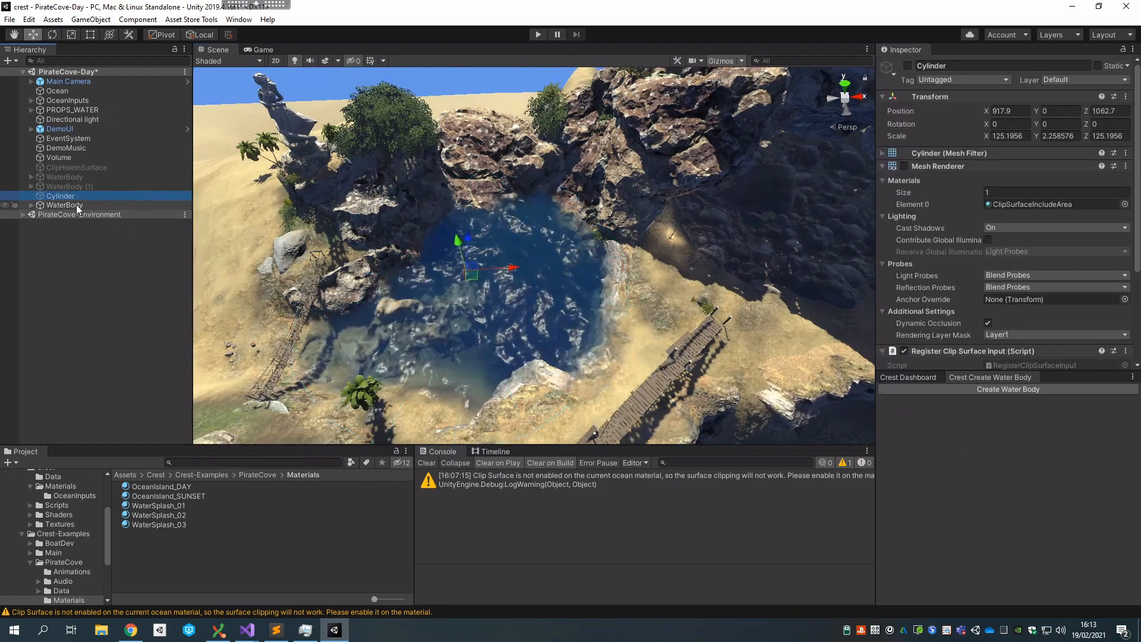
pyautogui.click(64, 204)
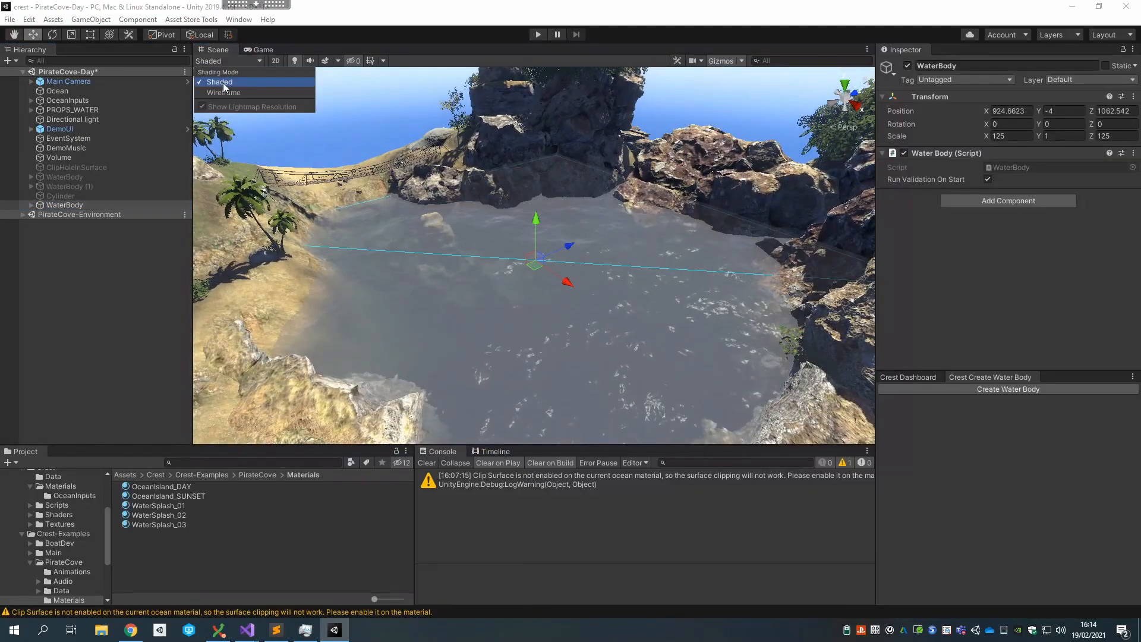
pyautogui.click(225, 93)
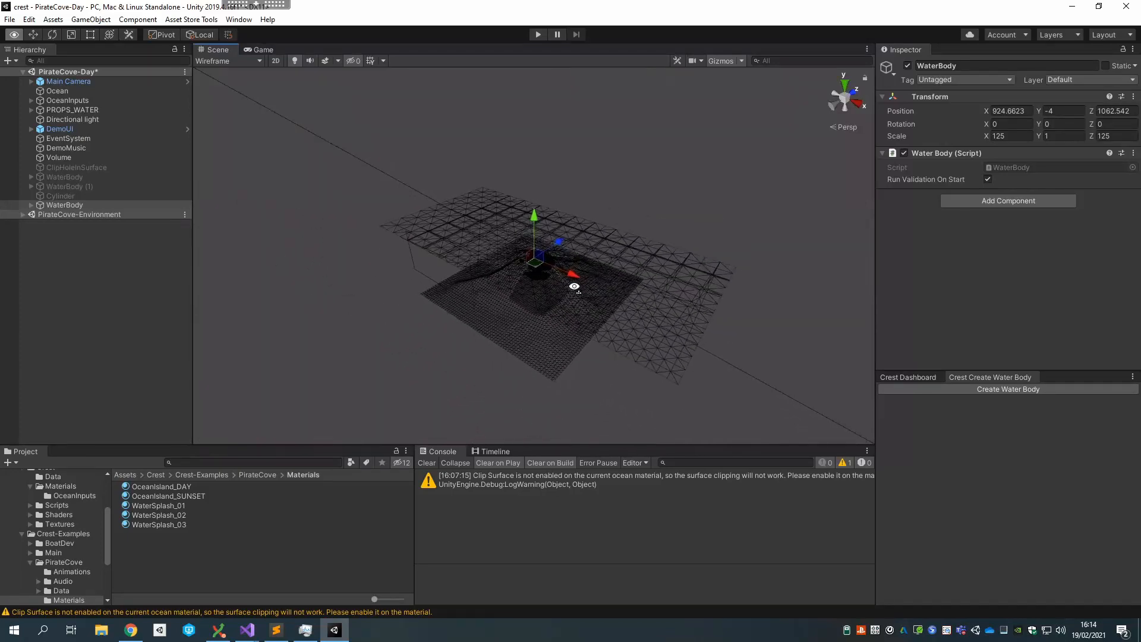
pyautogui.moveTo(574, 285); pyautogui.dragTo(581, 325)
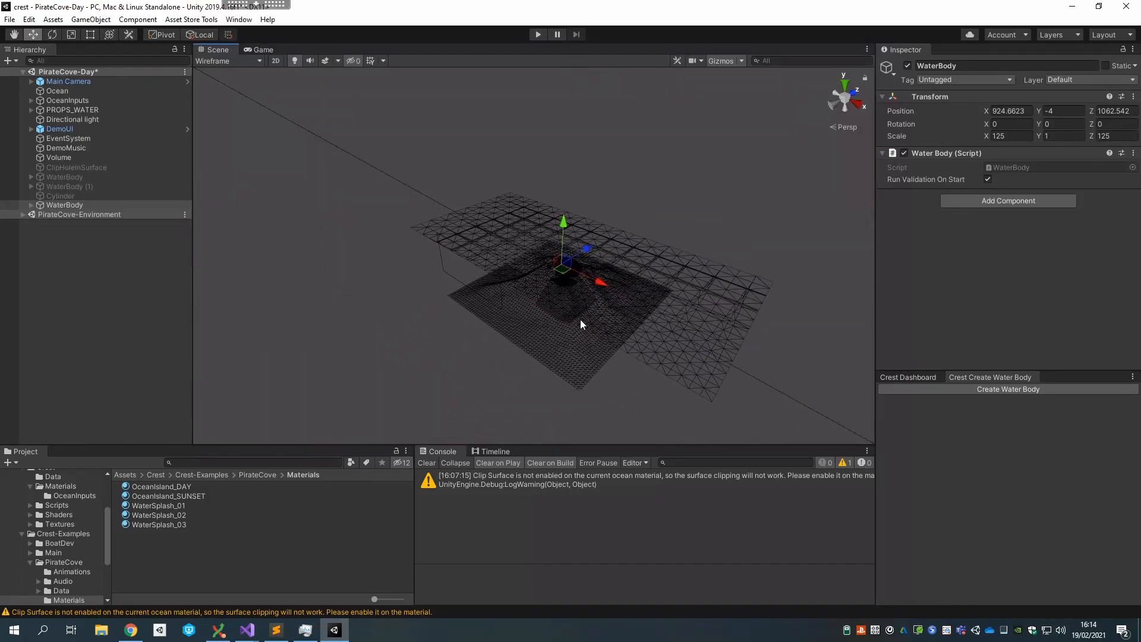
pyautogui.scroll(-3)
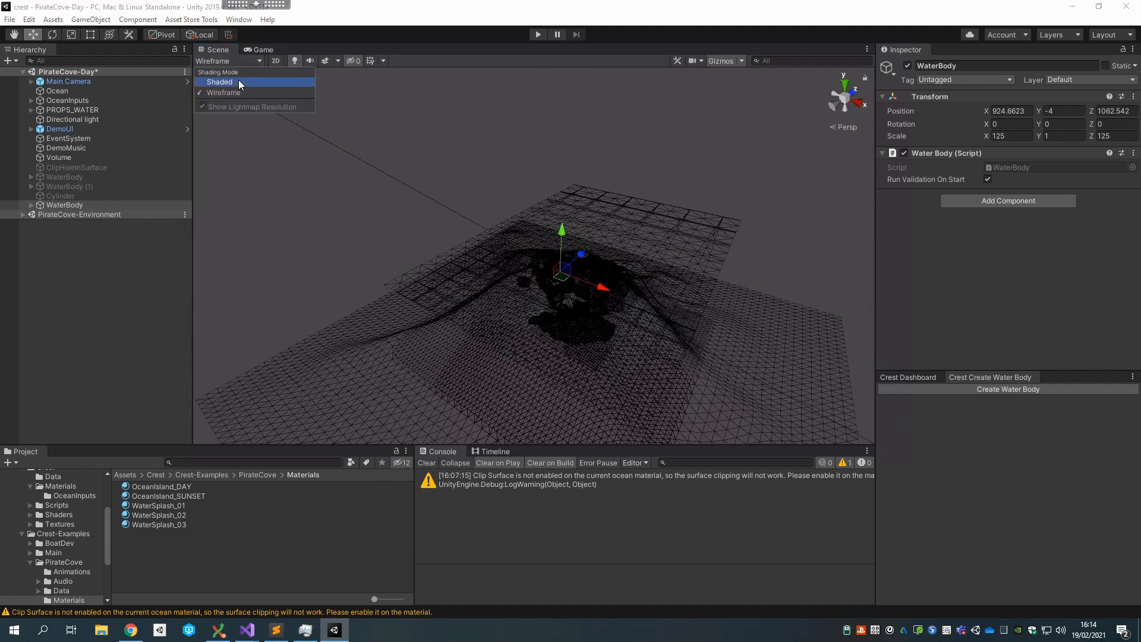
pyautogui.click(220, 81)
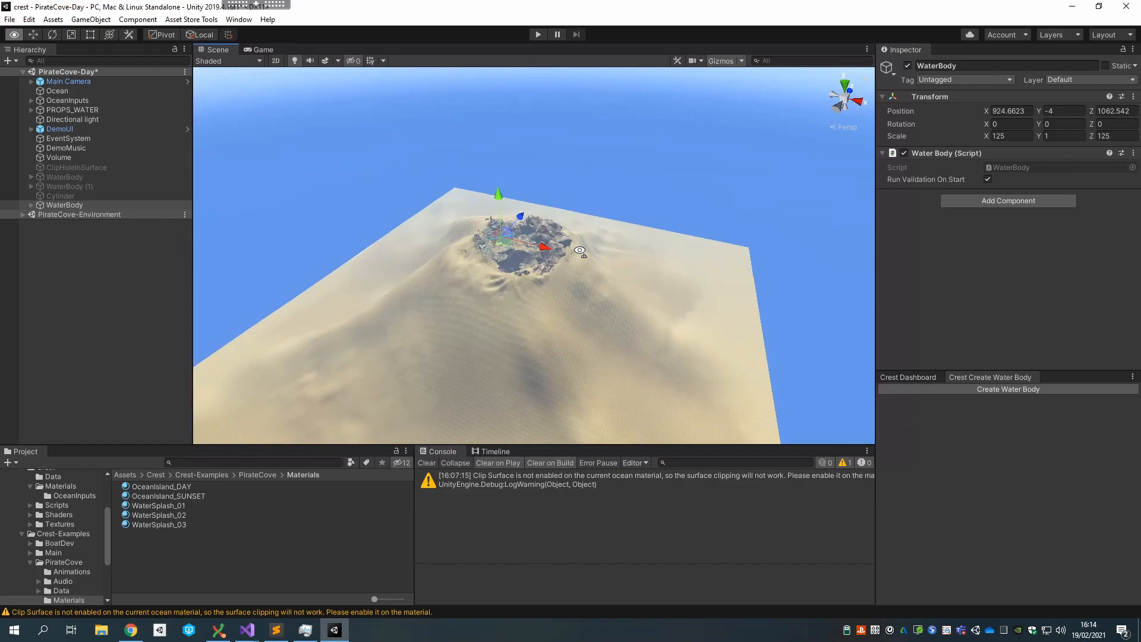
pyautogui.click(64, 204)
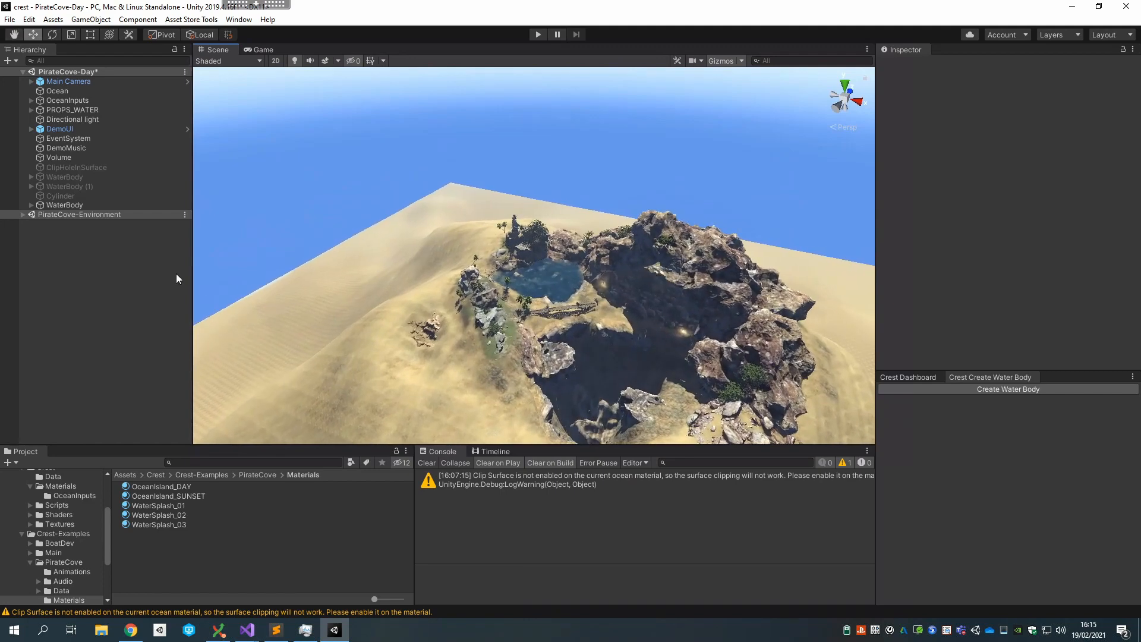
pyautogui.click(65, 205)
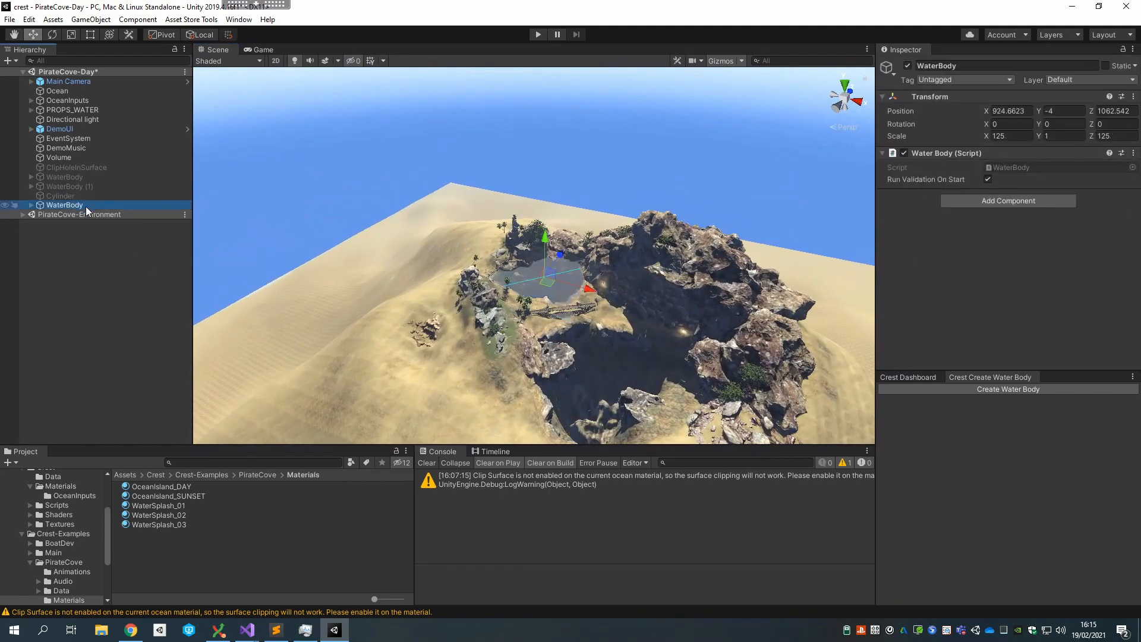